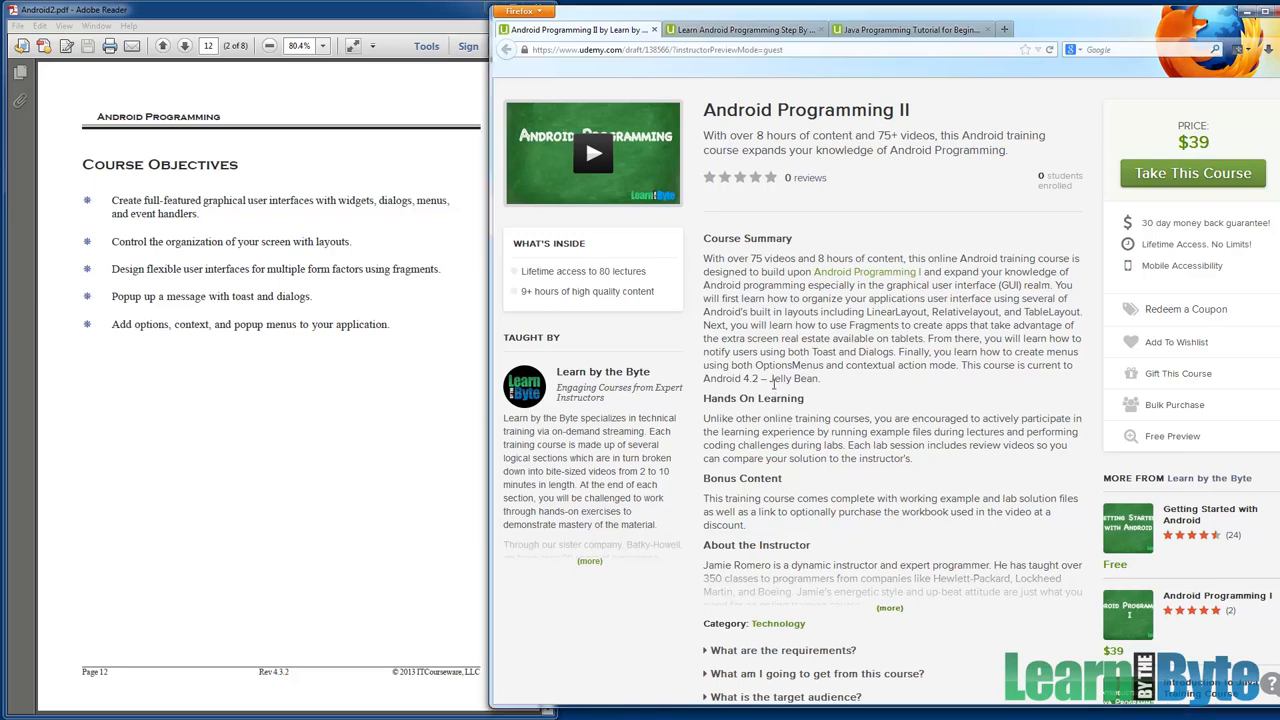
Scroll the curriculum down to the Layouts lab reviews and Section 3 Fragments lectures.
{"action": "scroll", "scroll_direction": "down", "scroll_amount": 3}
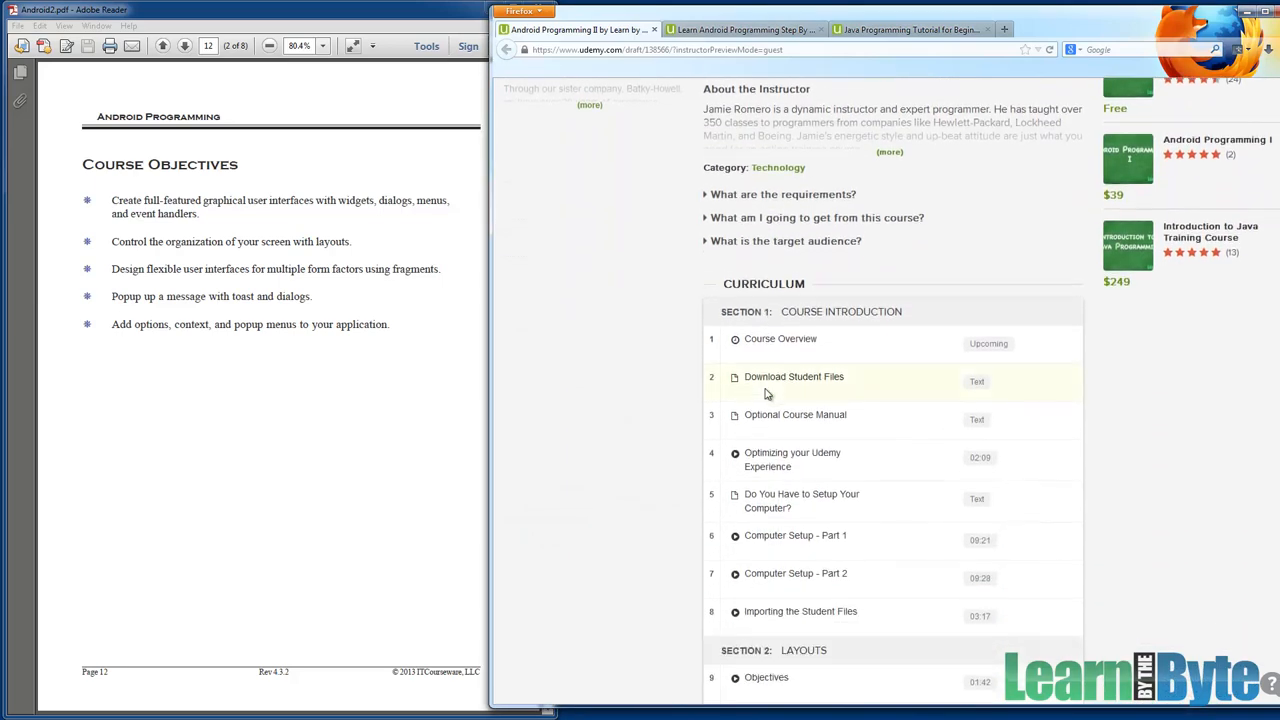
{"action": "double_click", "coordinate": [825, 311]}
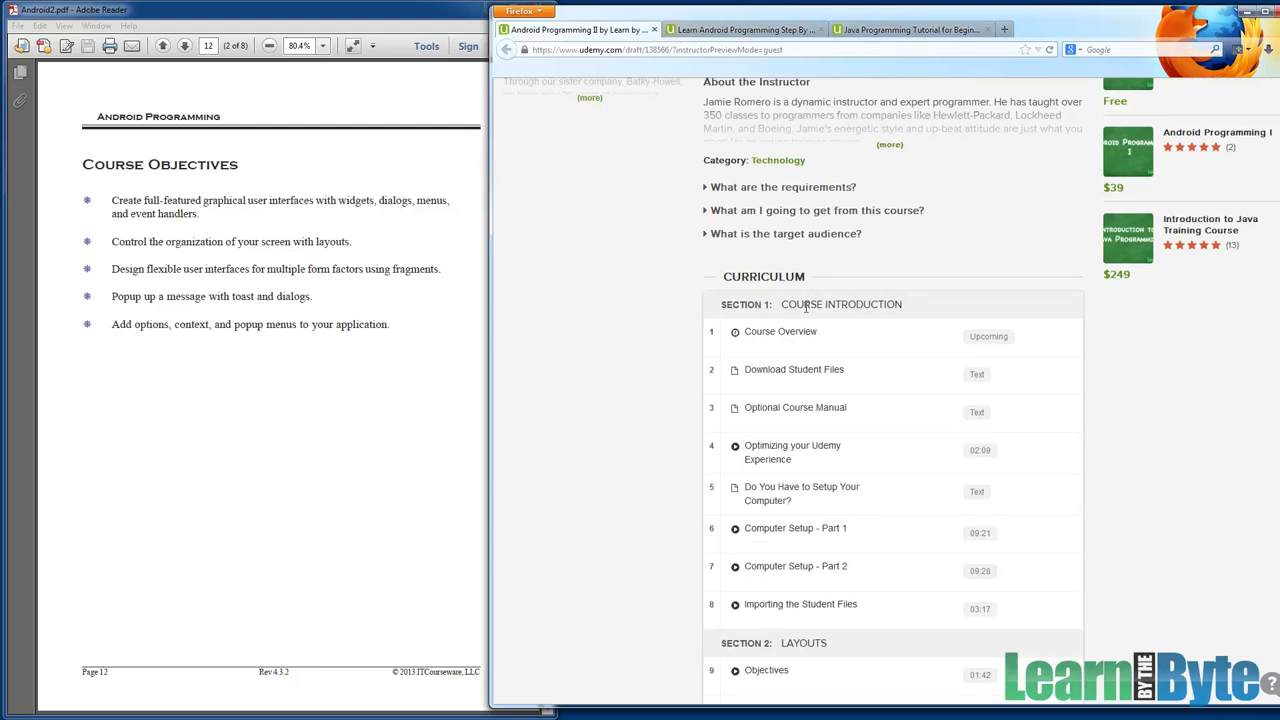
{"action": "scroll", "scroll_direction": "down", "scroll_amount": 3}
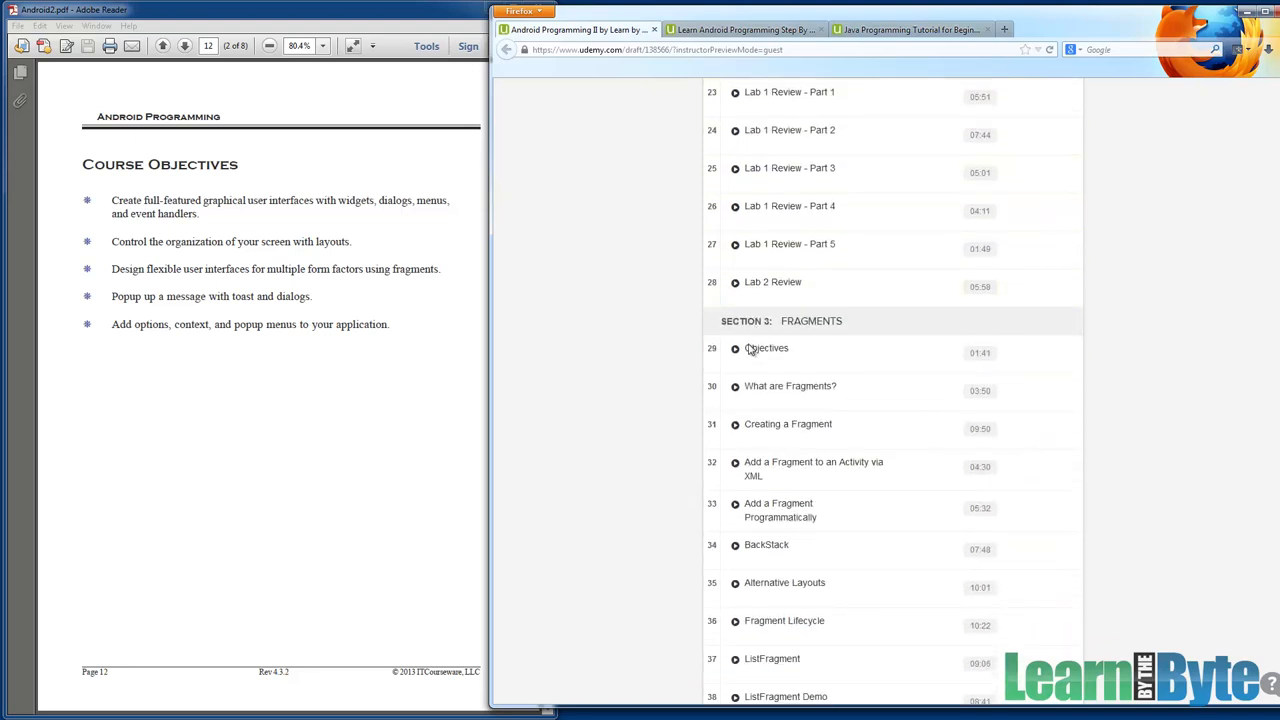
{"action": "scroll", "scroll_direction": "down", "scroll_amount": 3}
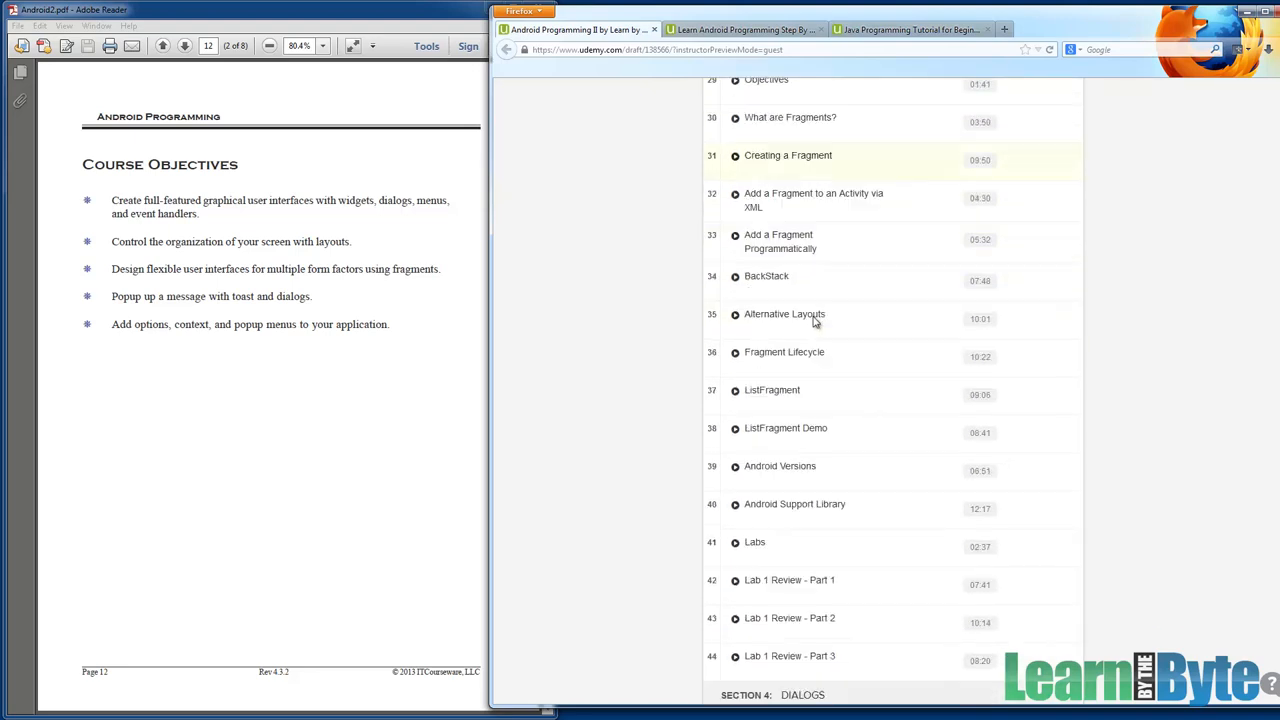
{"action": "scroll", "scroll_direction": "down", "scroll_amount": 3}
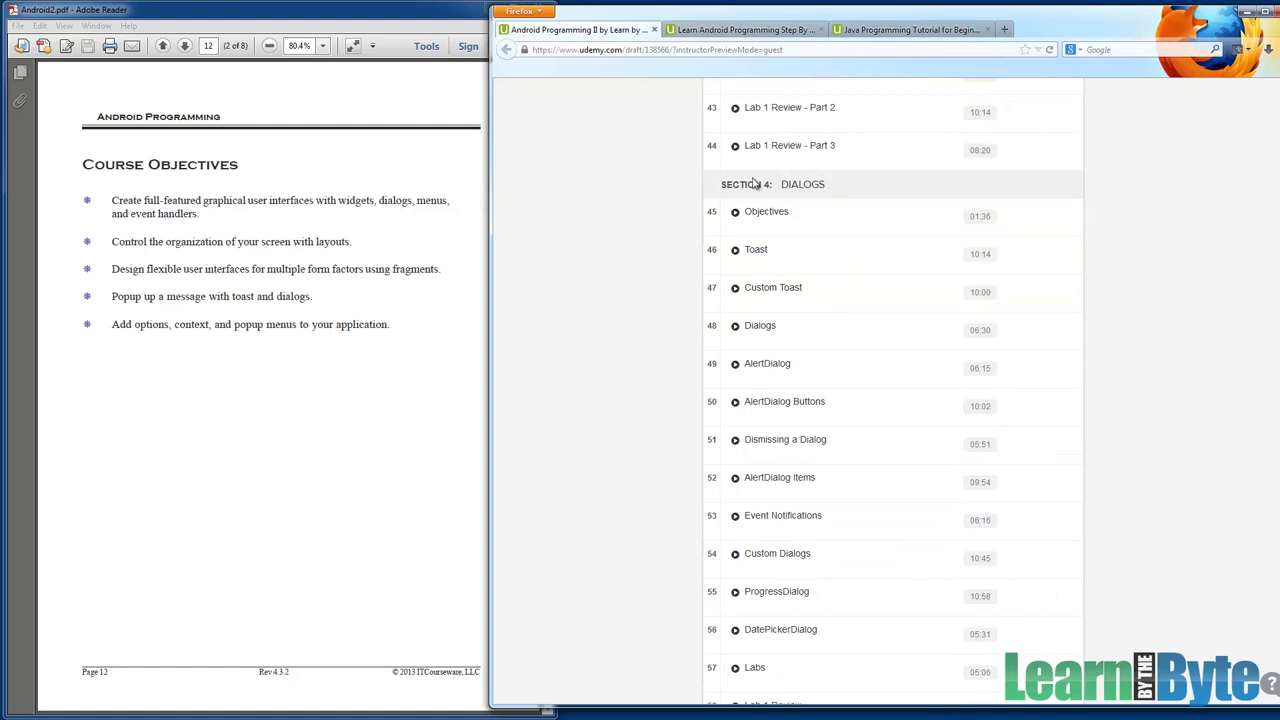
{"action": "scroll", "scroll_direction": "down", "scroll_amount": 3}
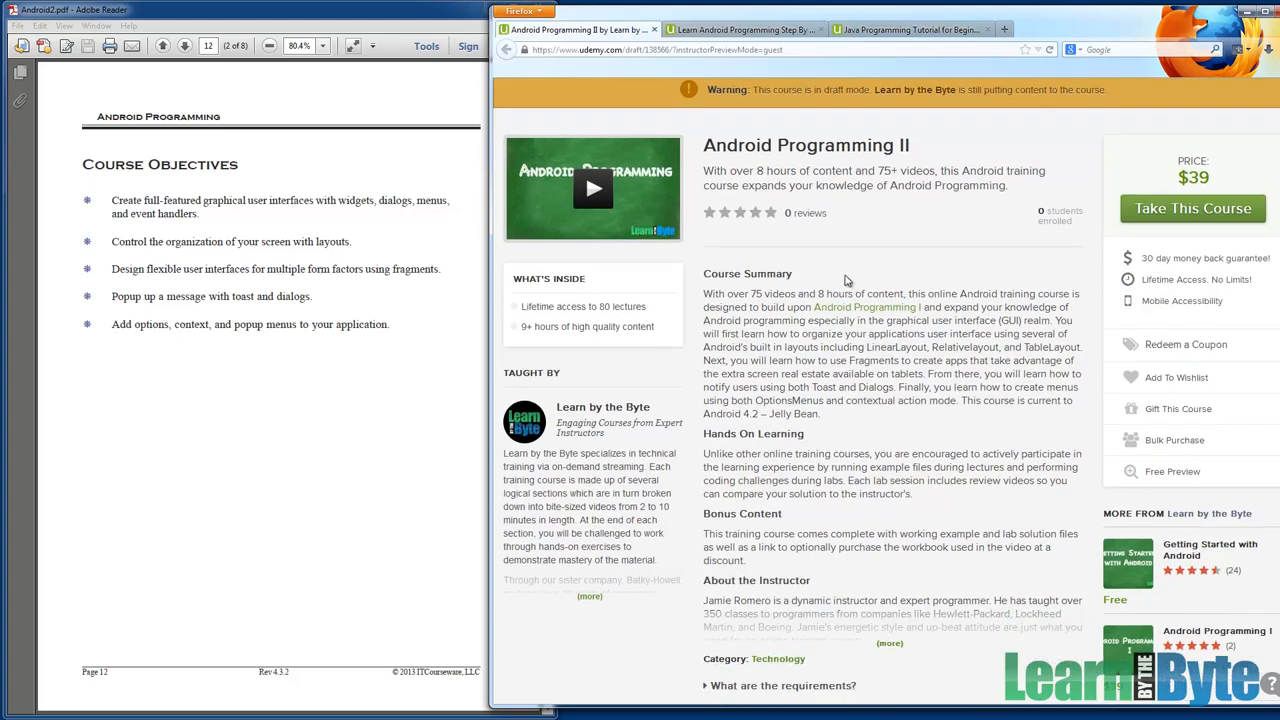
{"action": "scroll", "scroll_direction": "down", "scroll_amount": 3}
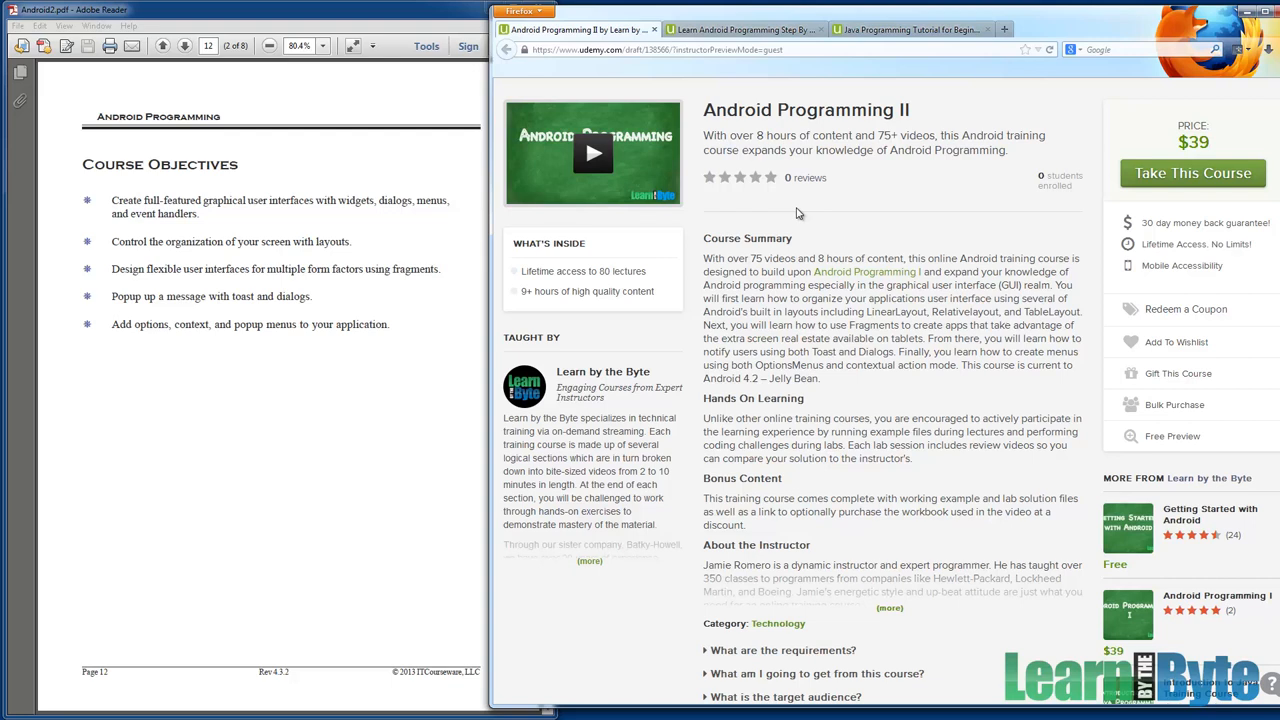
{"action": "mouse_move", "coordinate": [652, 320]}
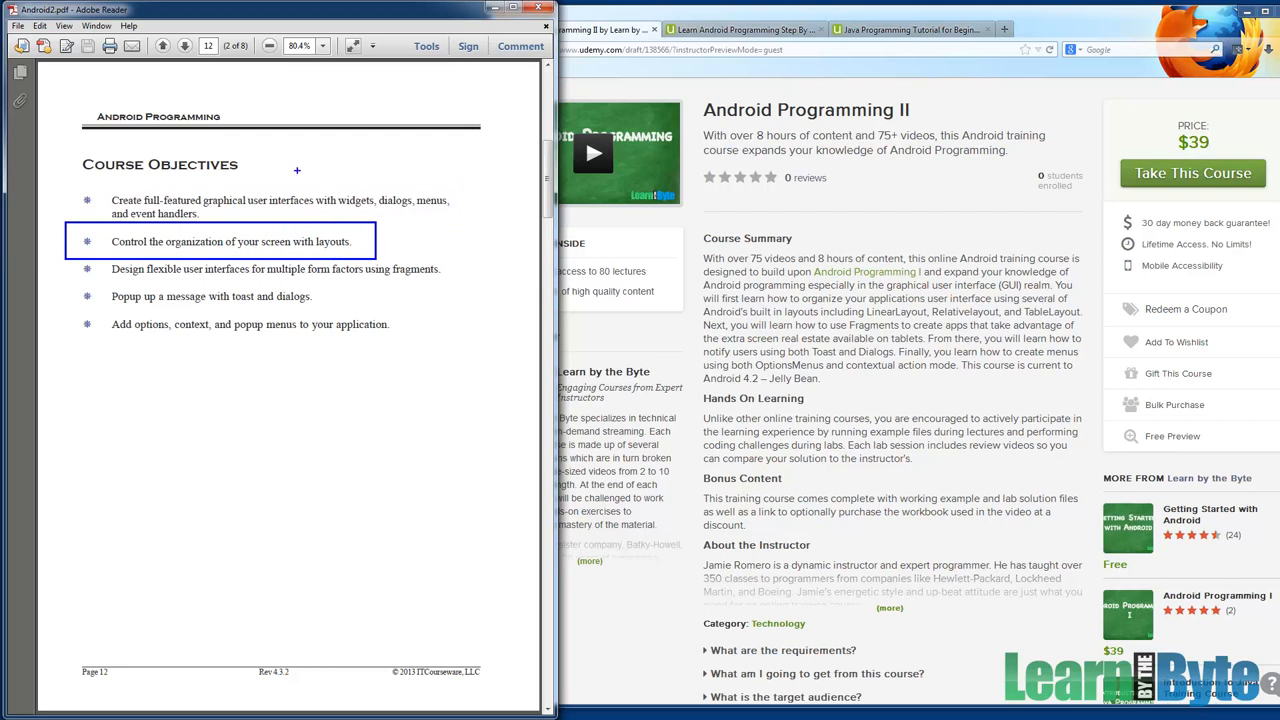
{"action": "scroll", "scroll_direction": "down", "scroll_amount": 3}
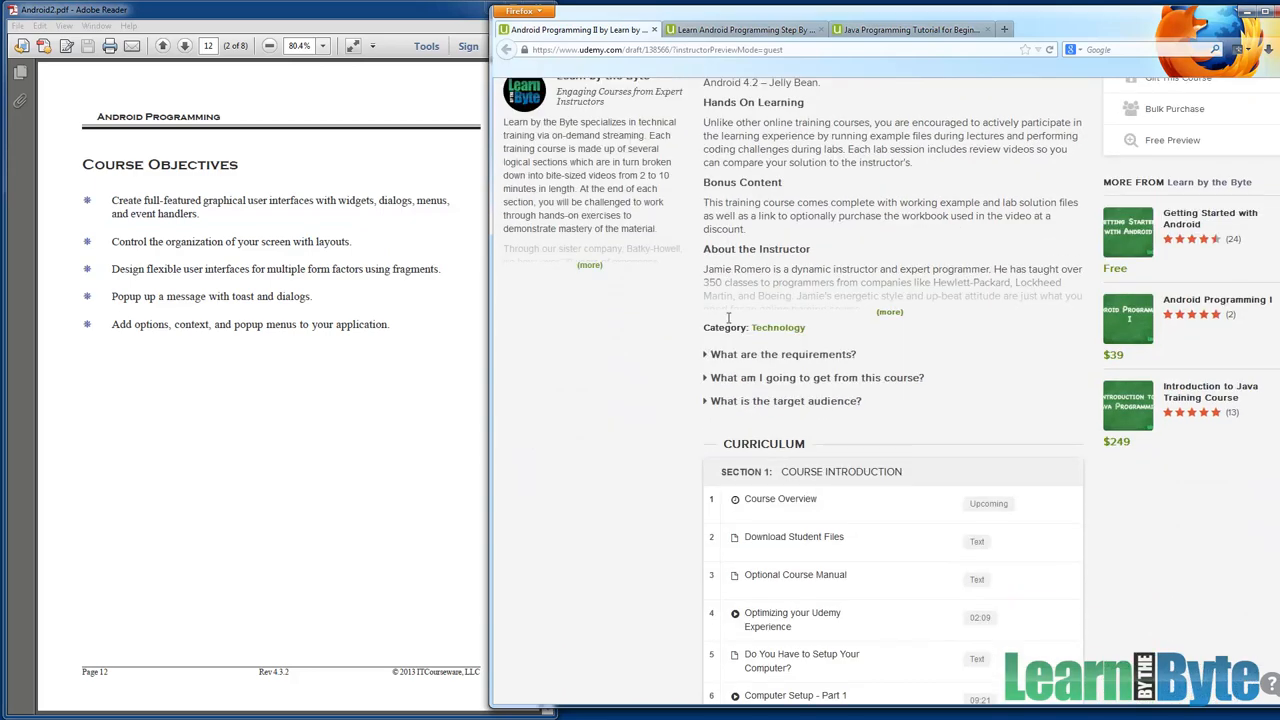
{"action": "scroll", "scroll_direction": "down", "scroll_amount": 3}
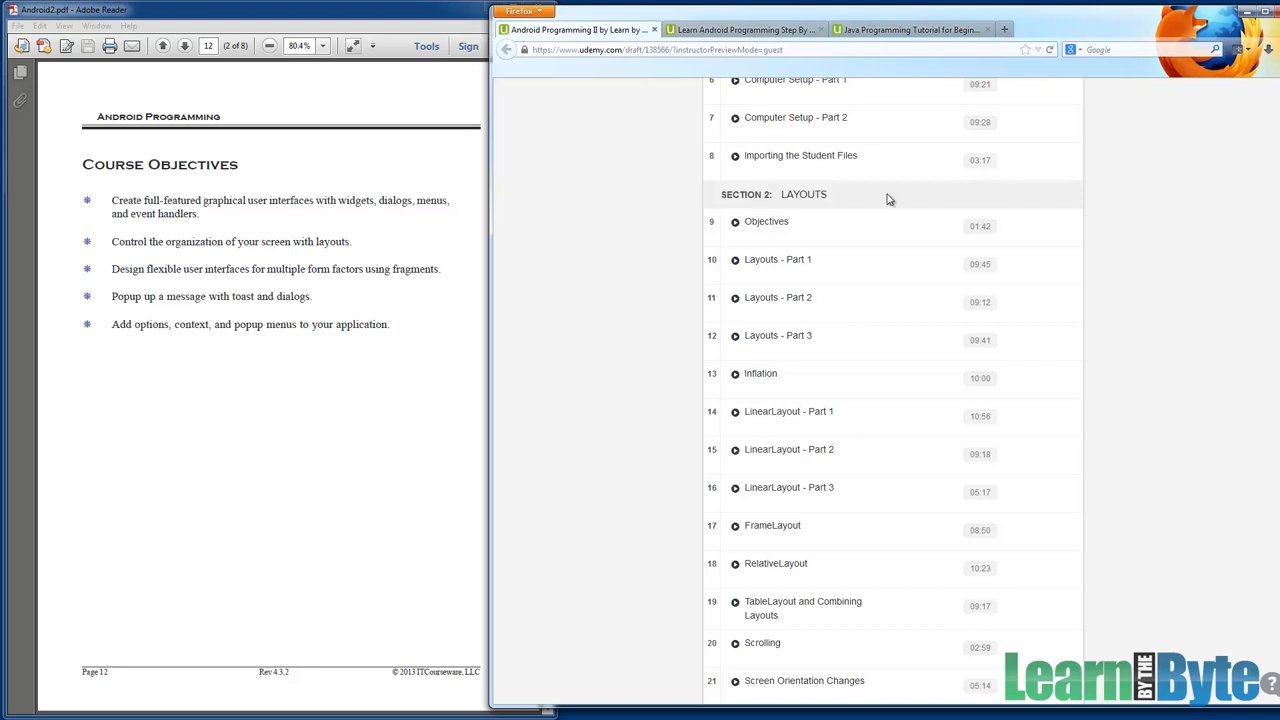
{"action": "mouse_move", "coordinate": [788, 411]}
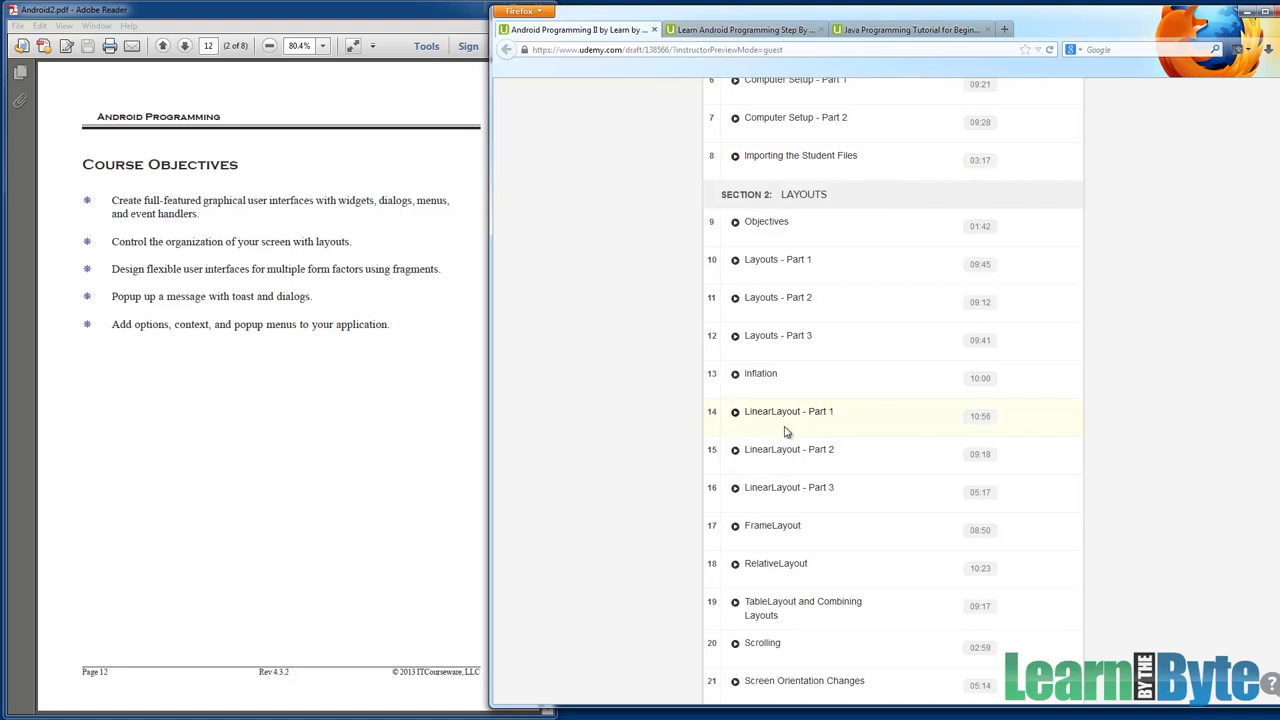
{"action": "mouse_move", "coordinate": [748, 608]}
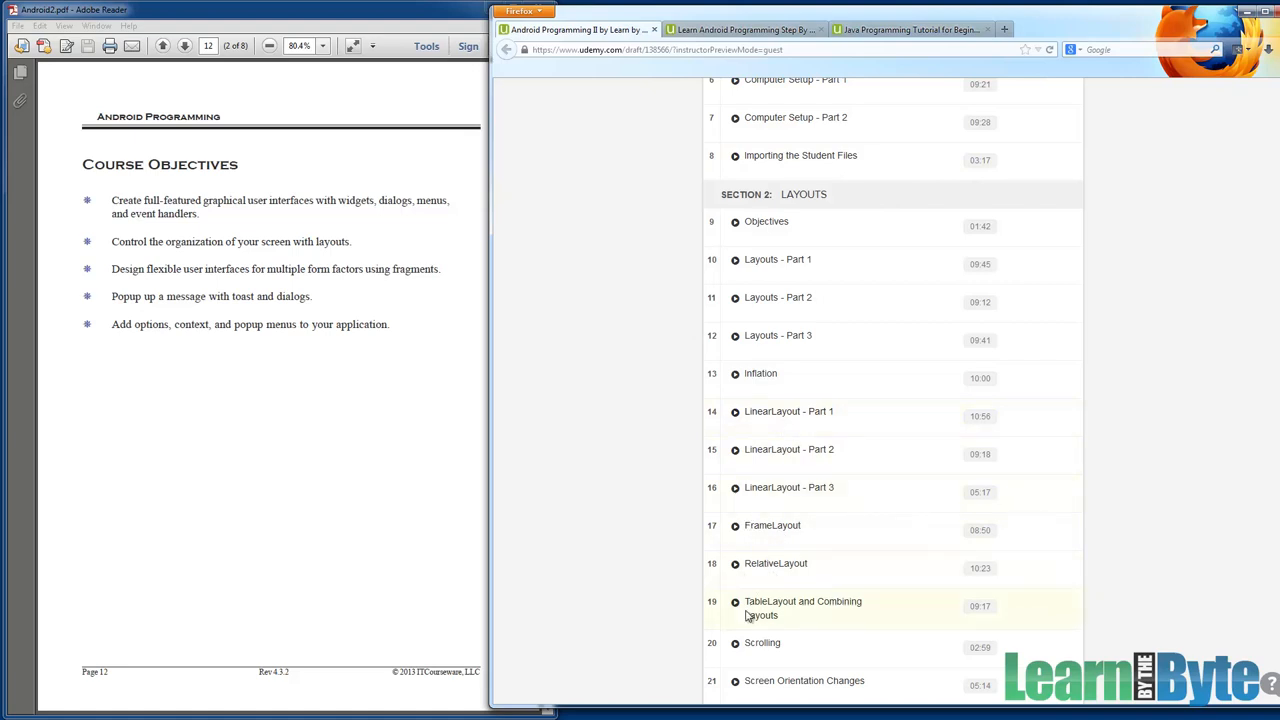
{"action": "mouse_move", "coordinate": [743, 610]}
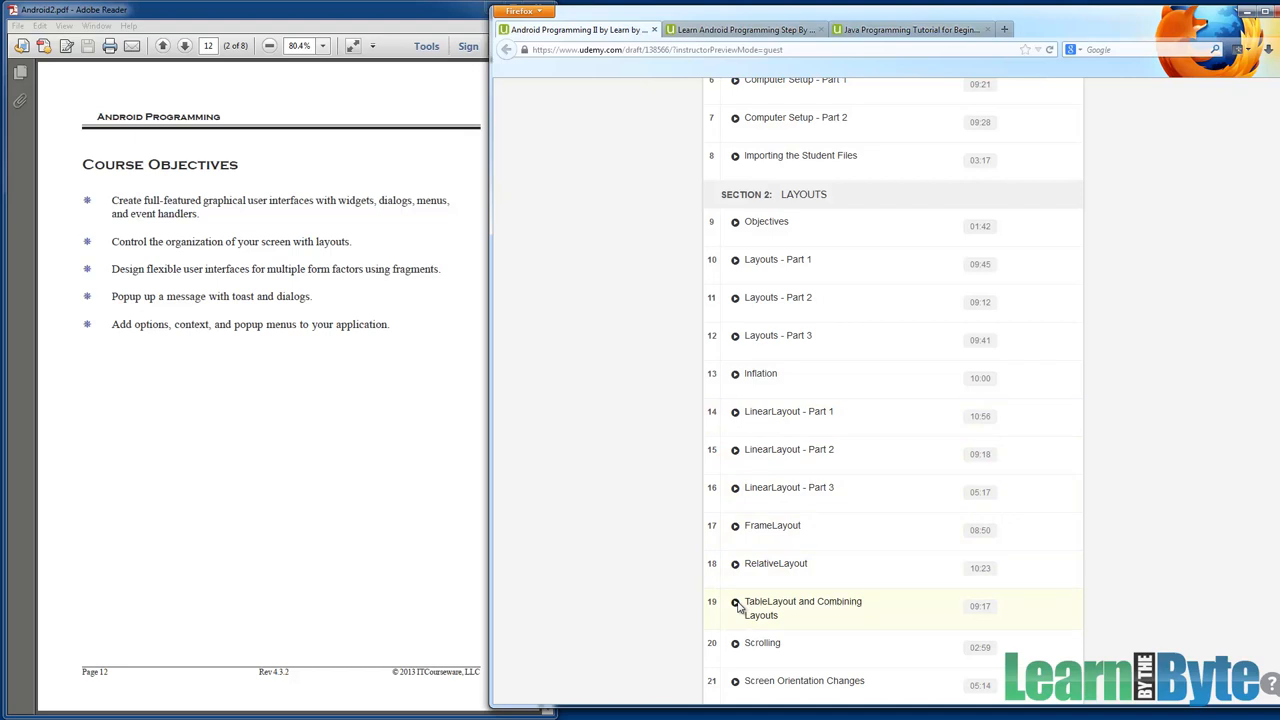
{"action": "scroll", "scroll_direction": "down", "scroll_amount": 3}
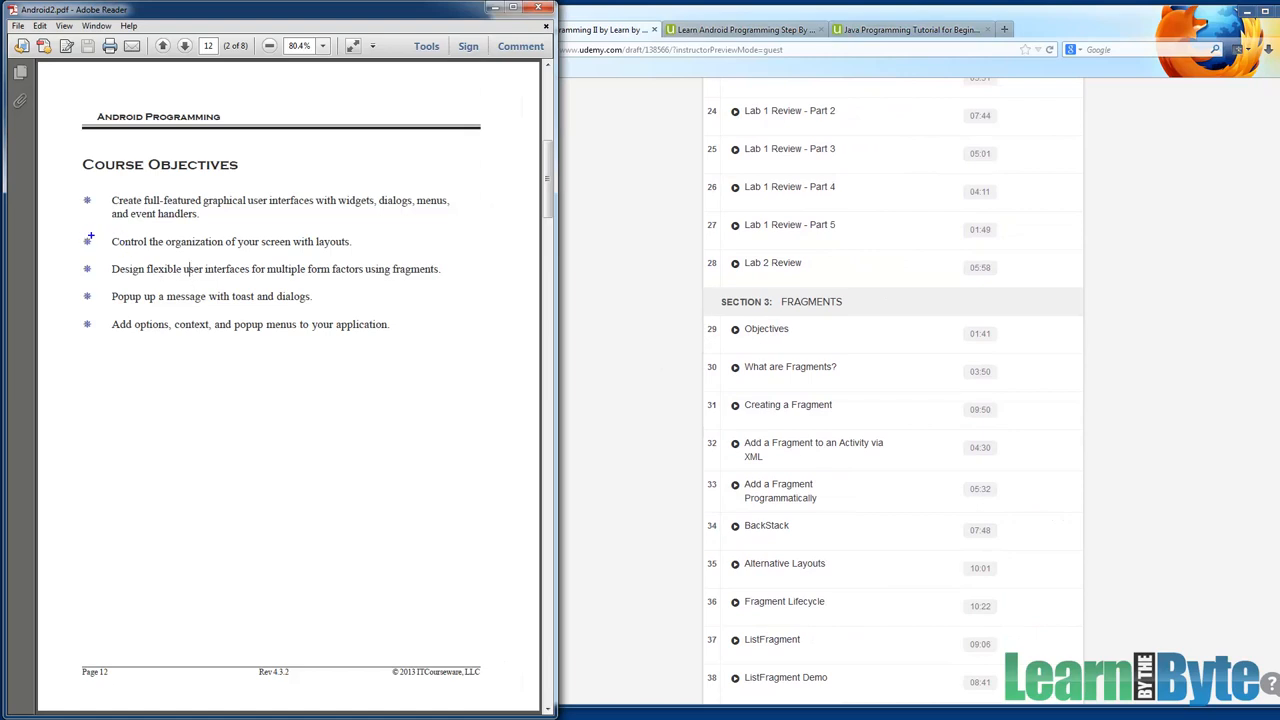
{"action": "mouse_move", "coordinate": [58, 251]}
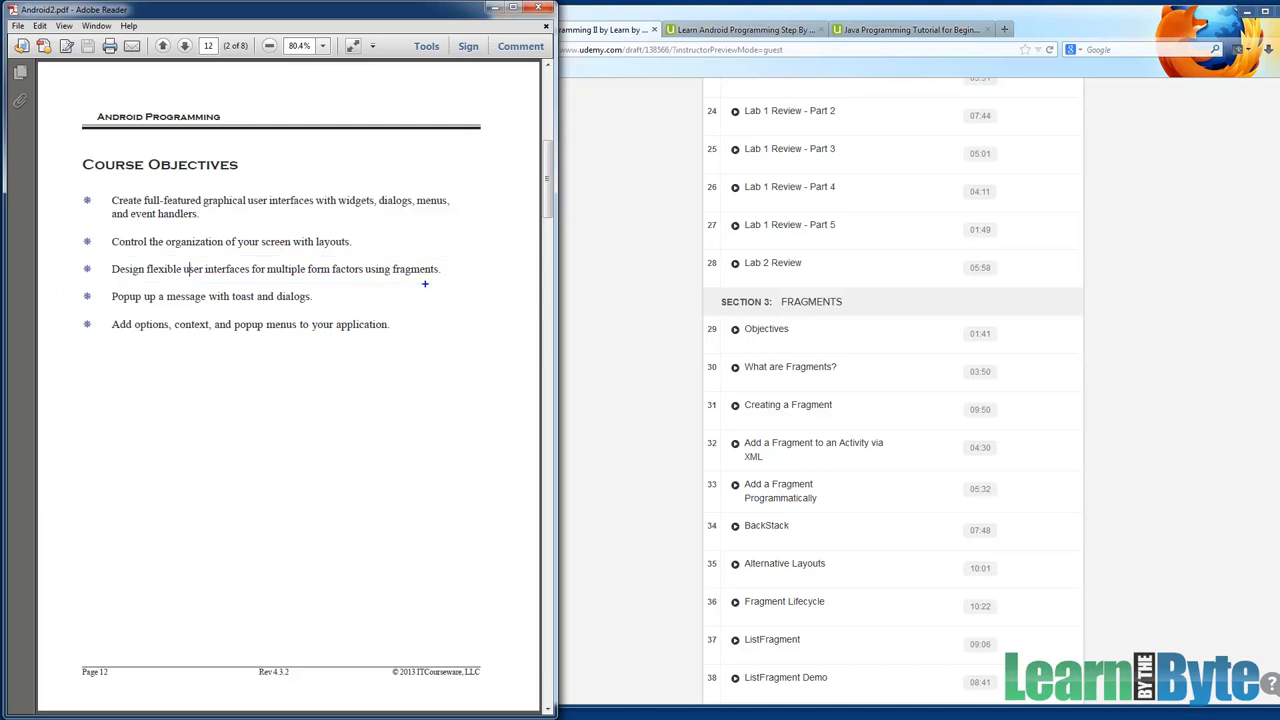
Scroll past the Fragments lab reviews until Section 4: Dialogs begins.
{"action": "left_click", "coordinate": [790, 366]}
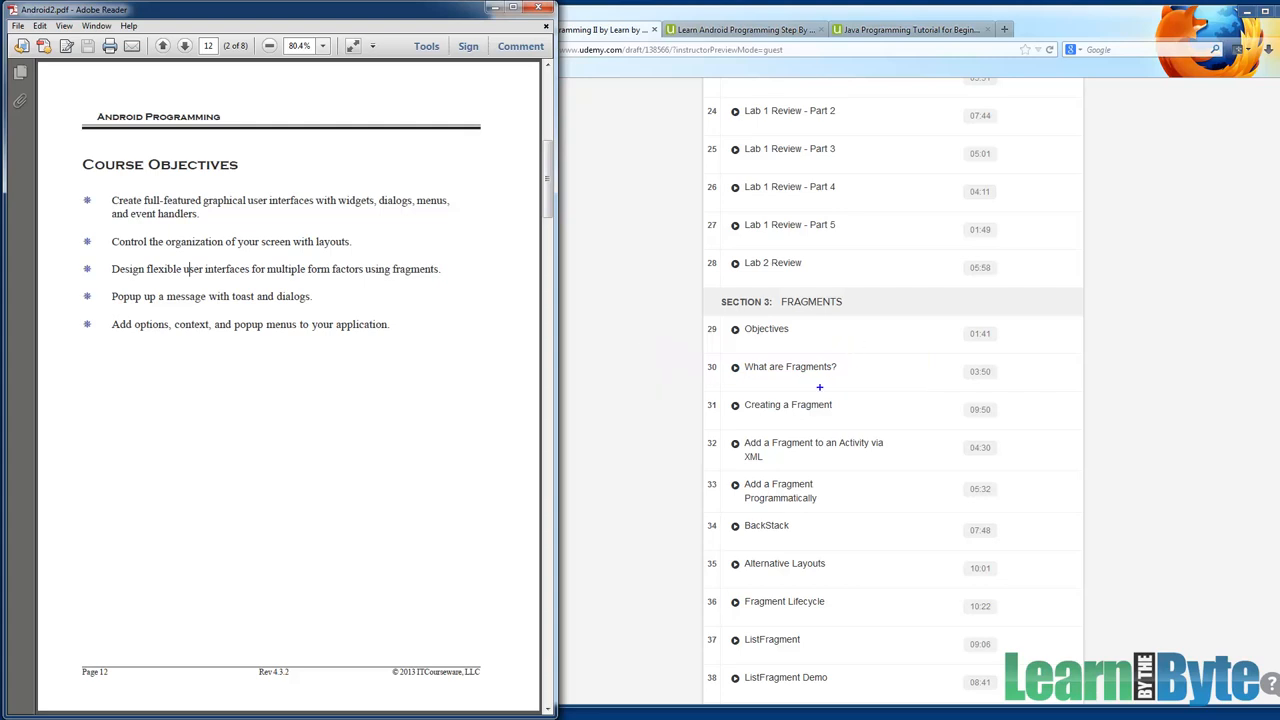
{"action": "left_click", "coordinate": [813, 449]}
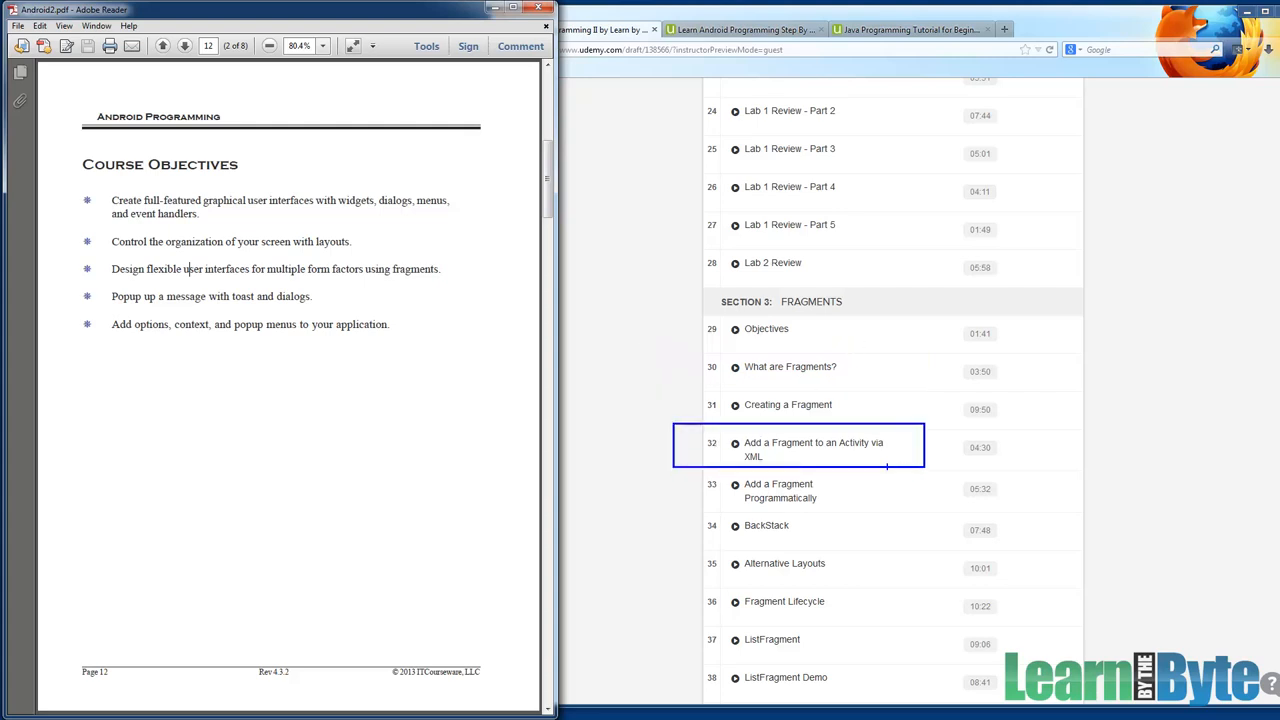
{"action": "left_click", "coordinate": [788, 490]}
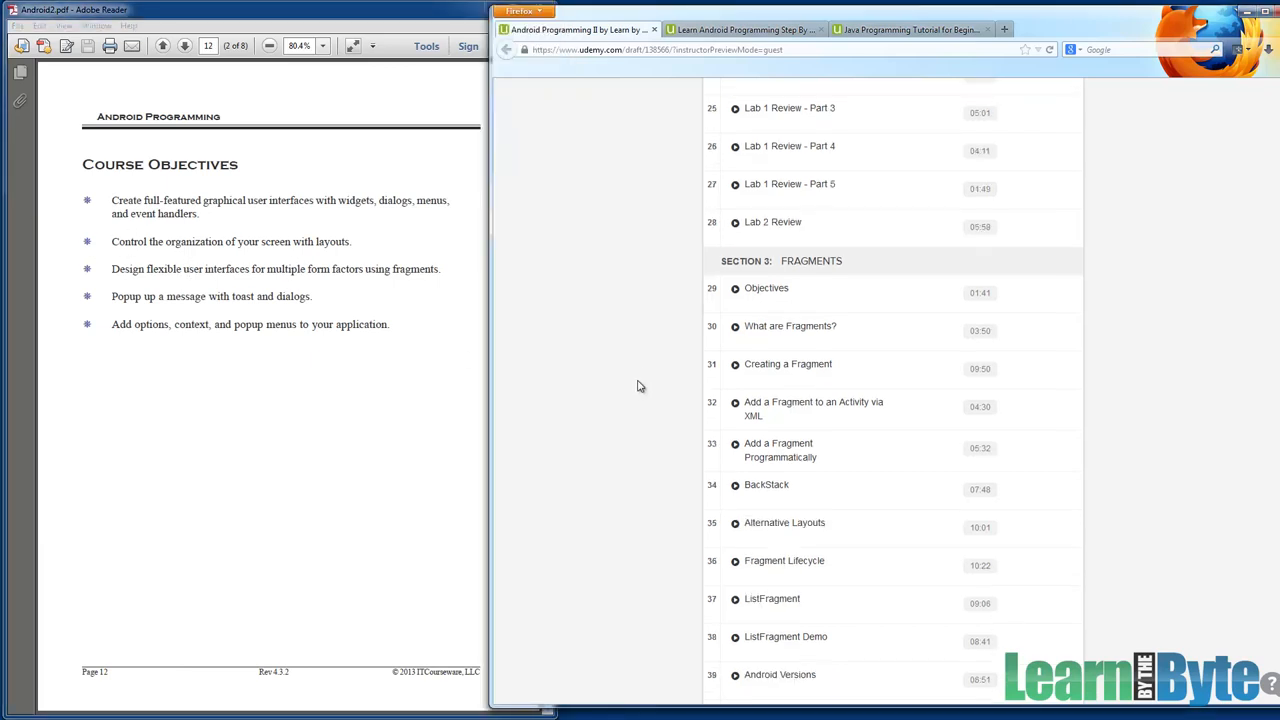
{"action": "scroll", "scroll_direction": "down", "scroll_amount": 3}
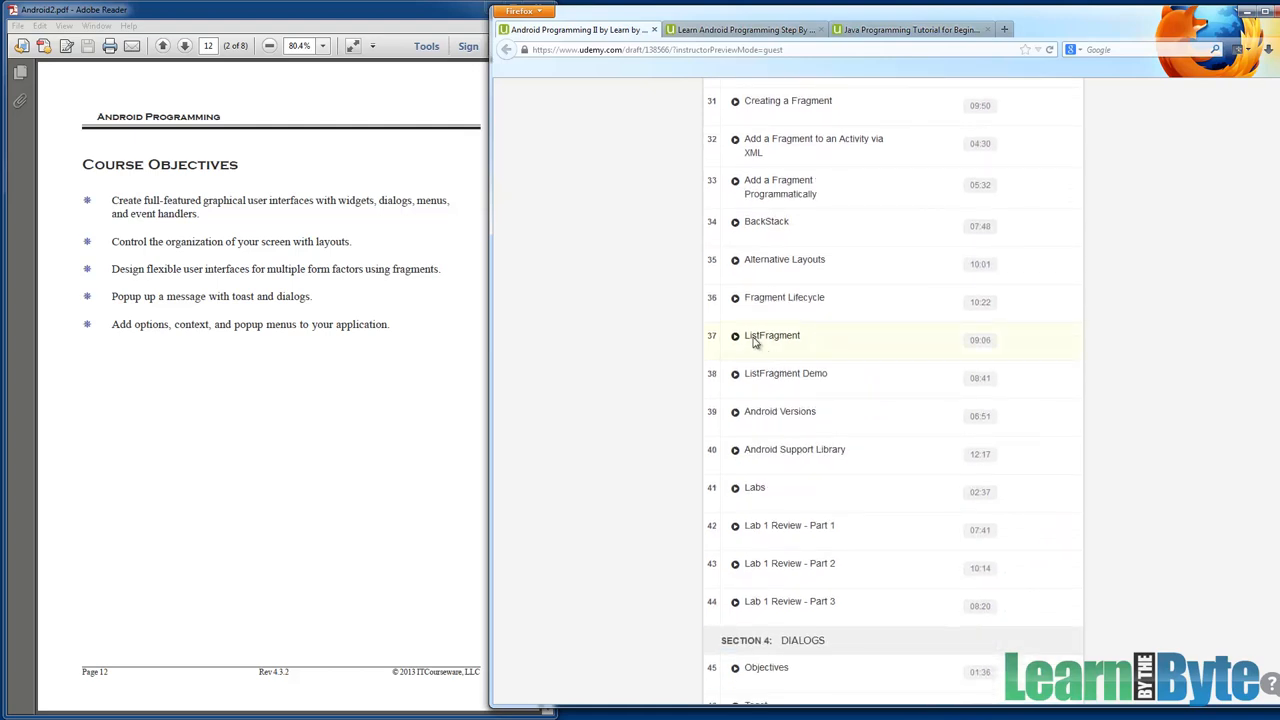
{"action": "mouse_move", "coordinate": [762, 345]}
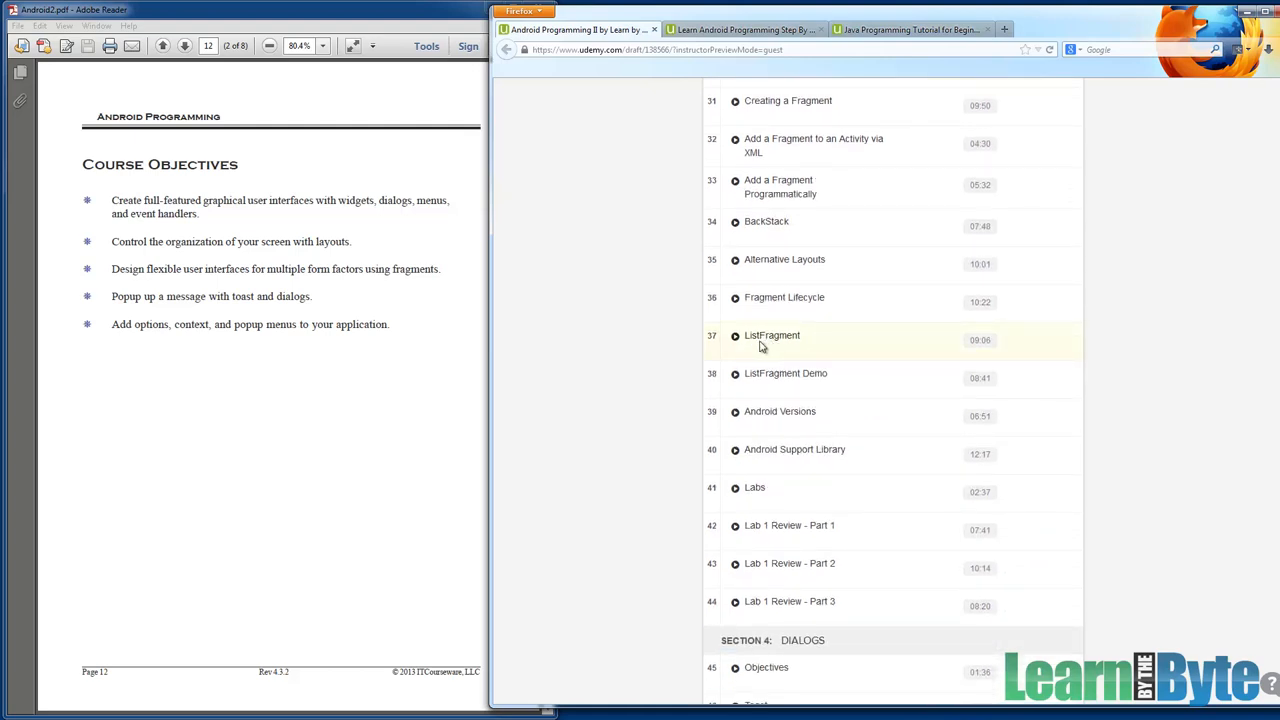
{"action": "mouse_move", "coordinate": [751, 543]}
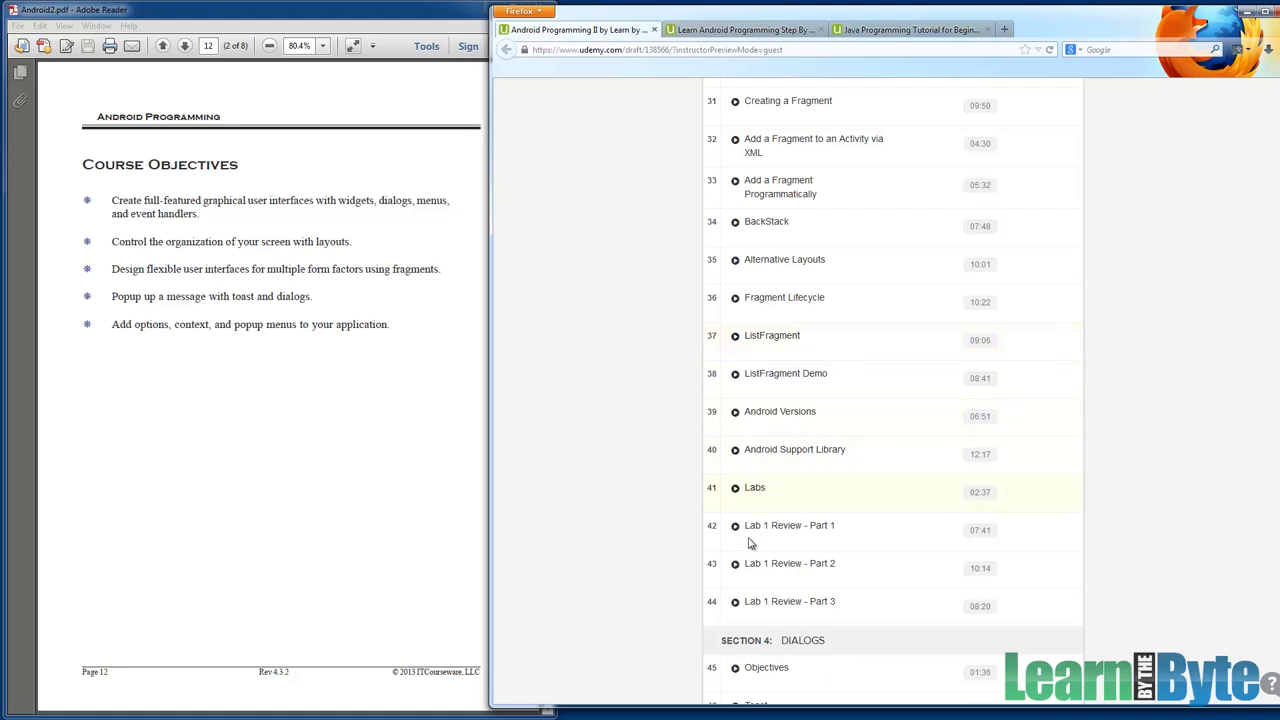
Scroll through all Section 4 Dialogs lectures and lab reviews to where Section 5 Menus starts.
{"action": "scroll", "scroll_direction": "down", "scroll_amount": 3}
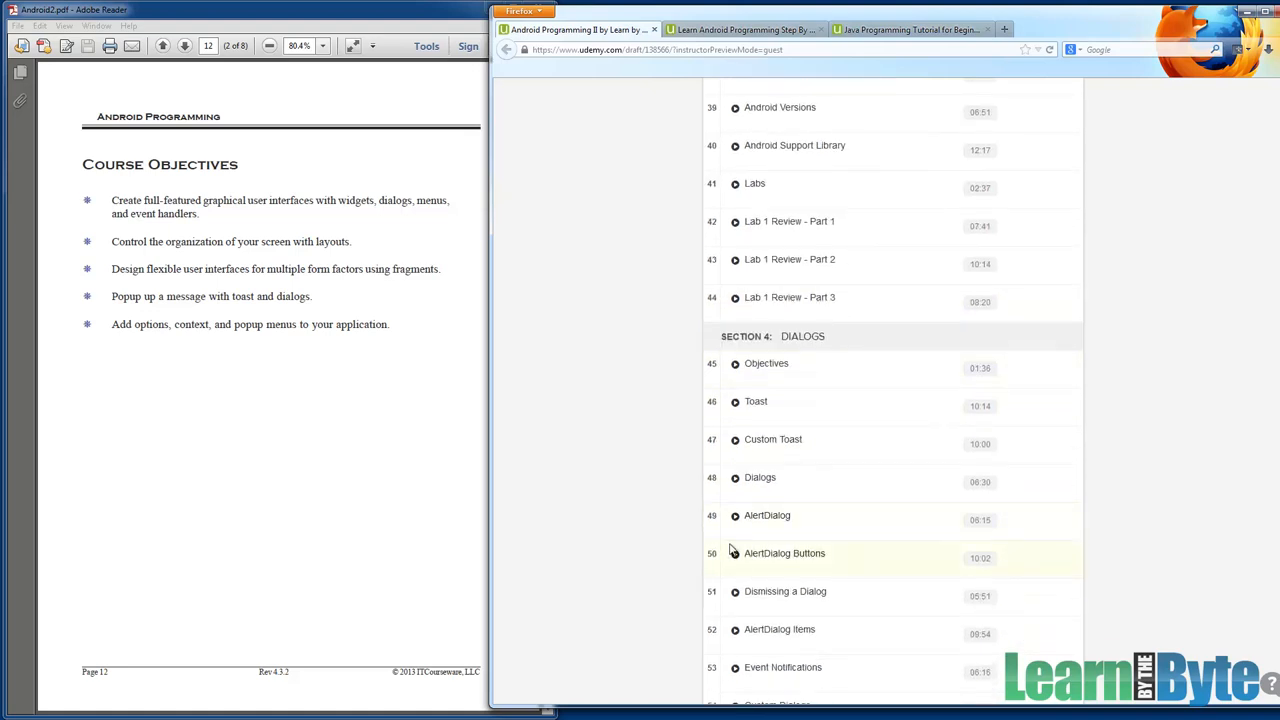
{"action": "scroll", "scroll_direction": "down", "scroll_amount": 3}
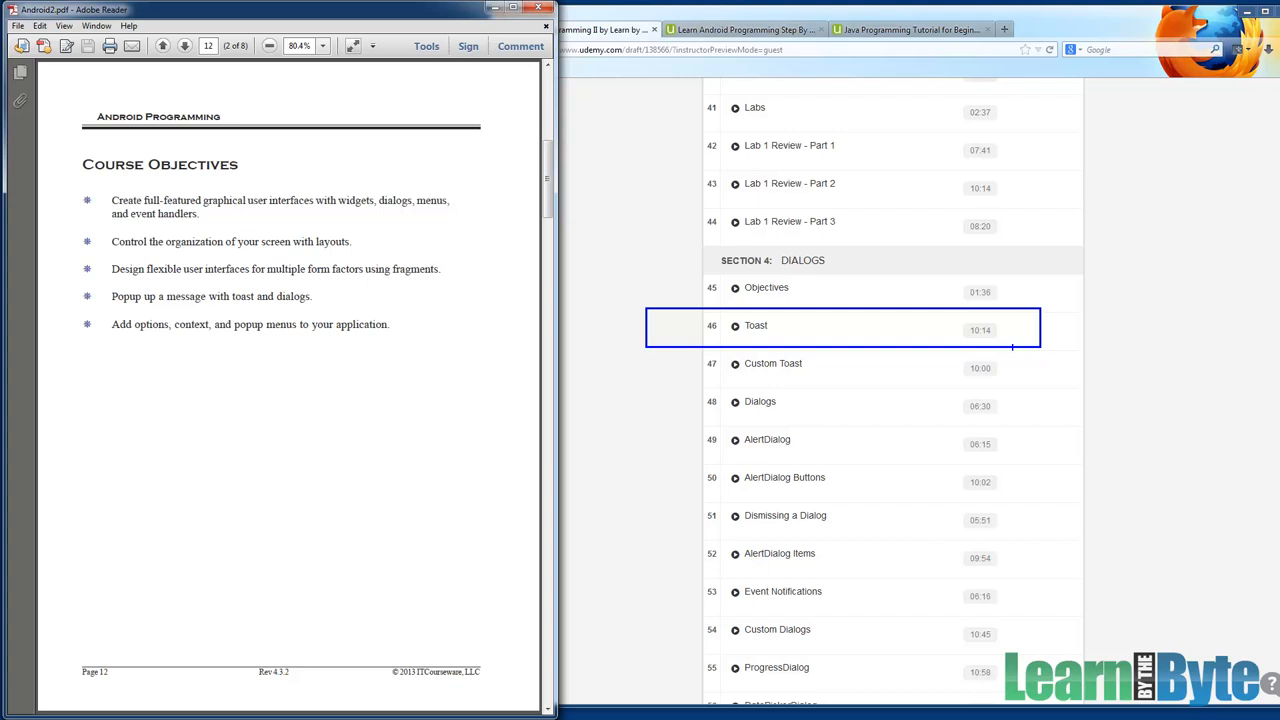
{"action": "mouse_move", "coordinate": [683, 378]}
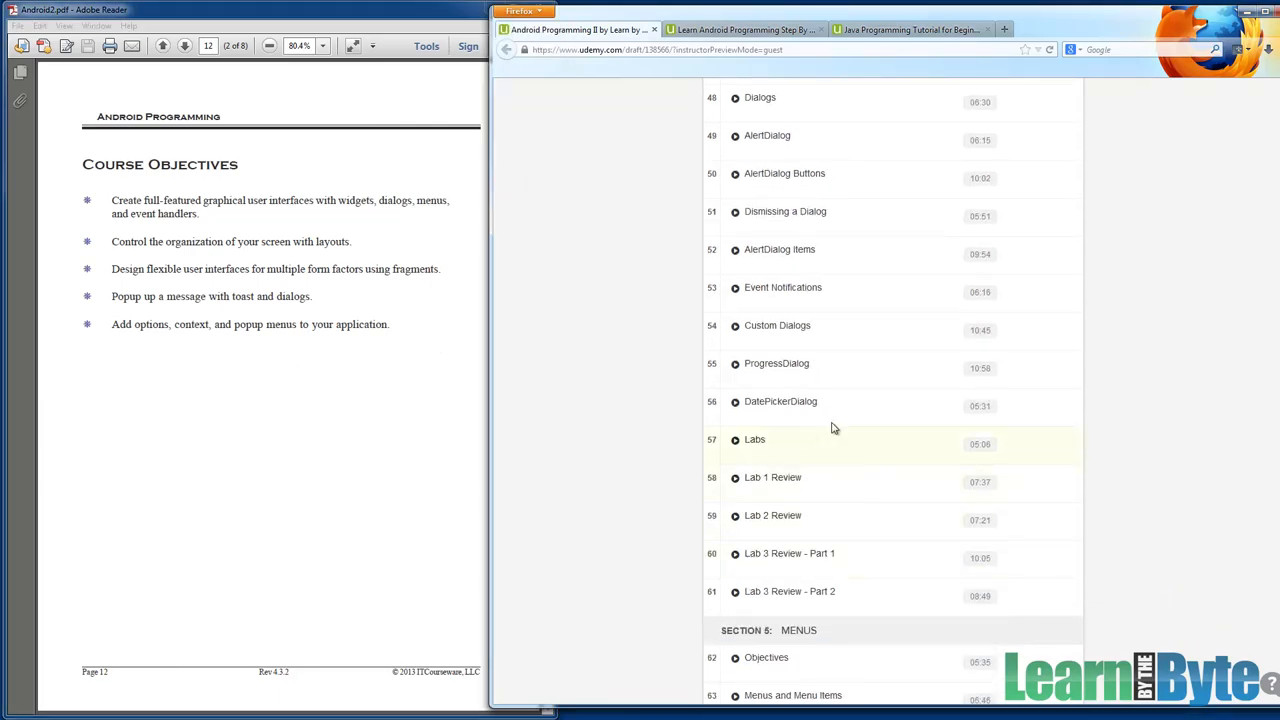
{"action": "scroll", "scroll_direction": "down", "scroll_amount": 3}
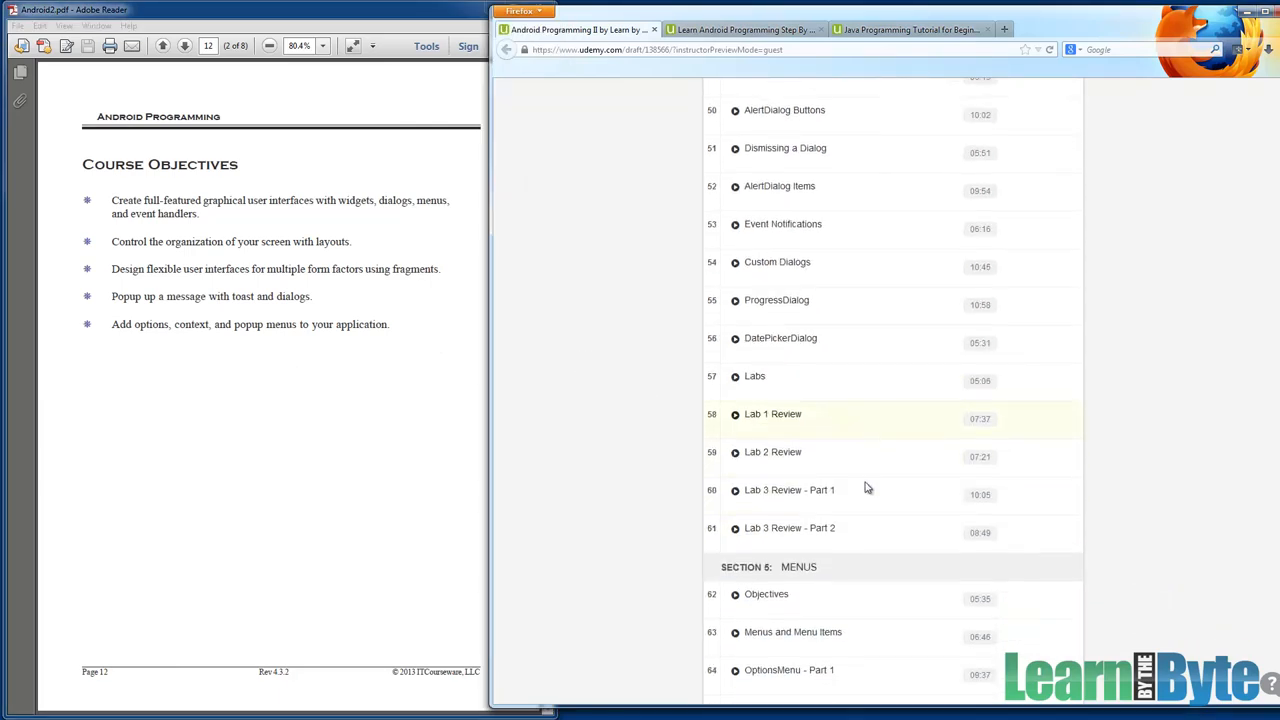
Show Section 5 Menus lectures through Submenus with Firefox in front of Adobe Reader.
{"action": "scroll", "scroll_direction": "down", "scroll_amount": 3}
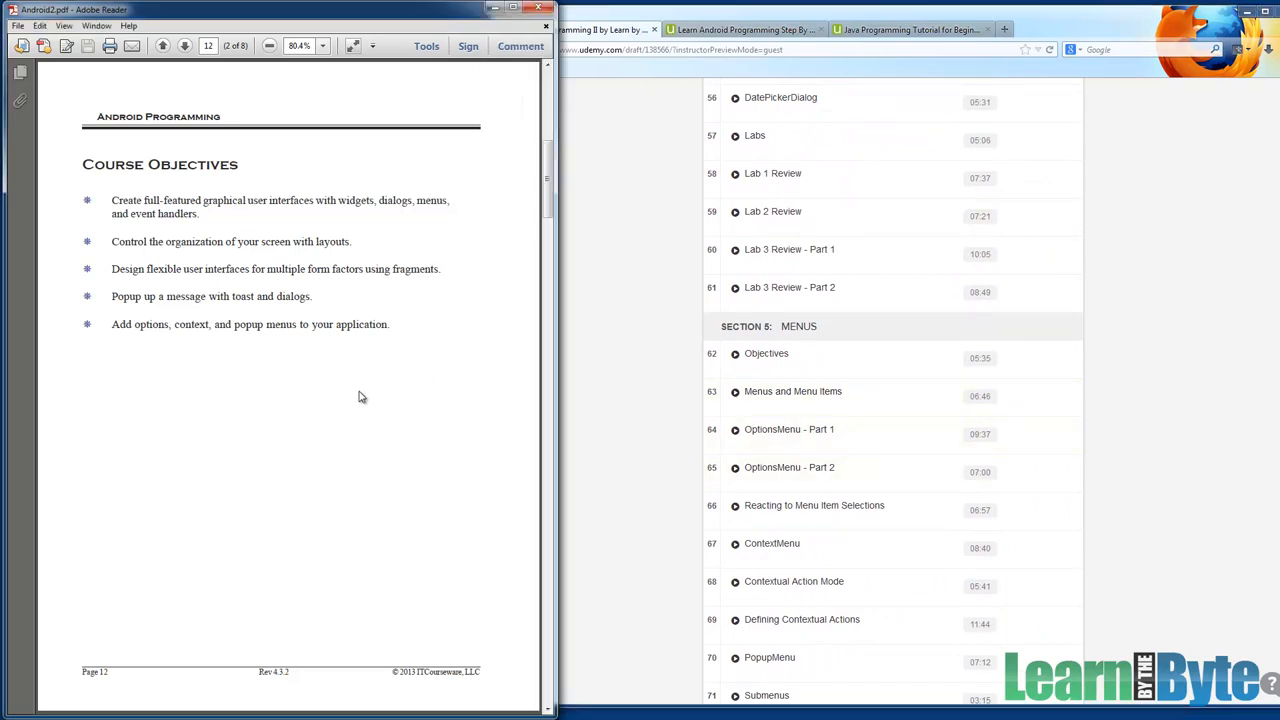
{"action": "mouse_move", "coordinate": [108, 312]}
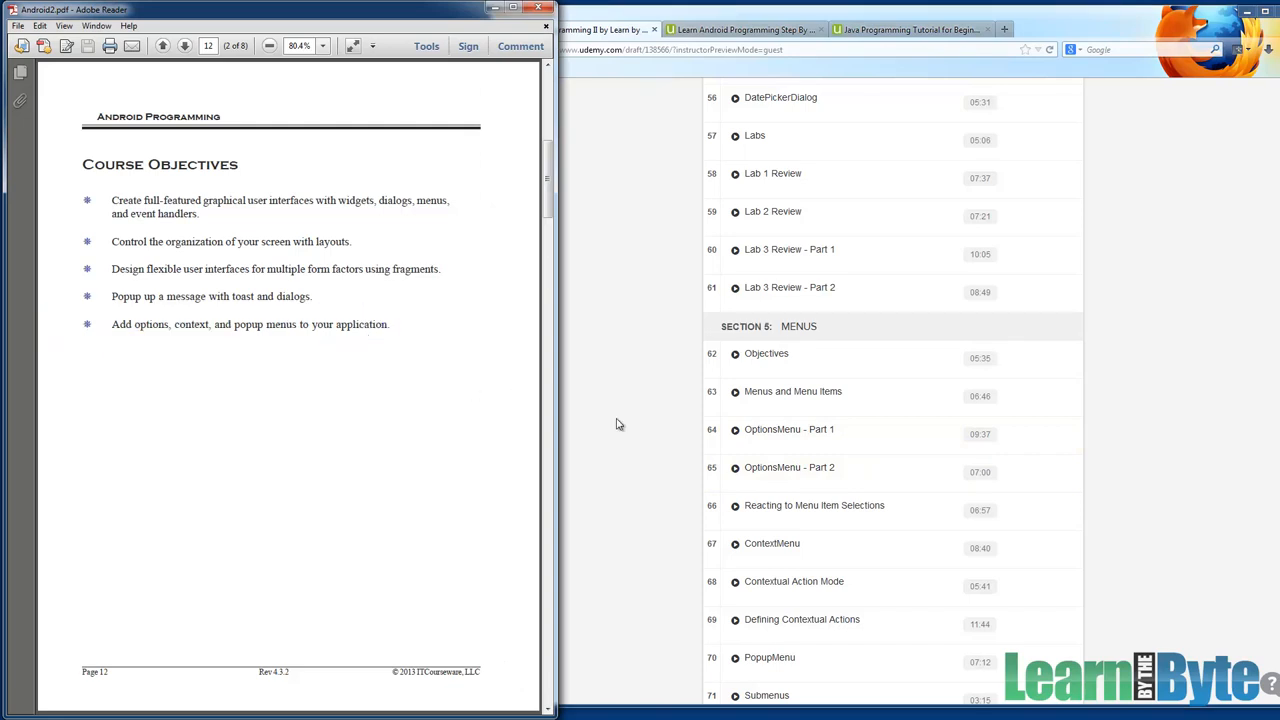
{"action": "mouse_move", "coordinate": [687, 459]}
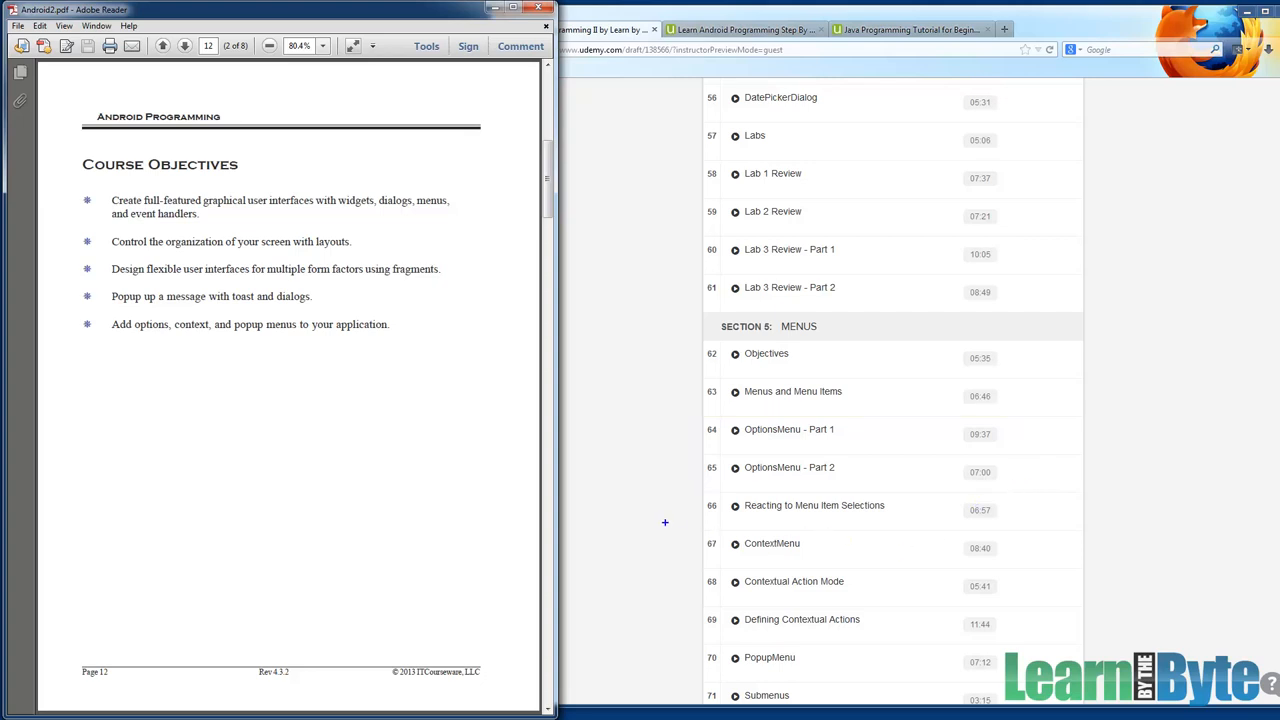
{"action": "left_click", "coordinate": [771, 543]}
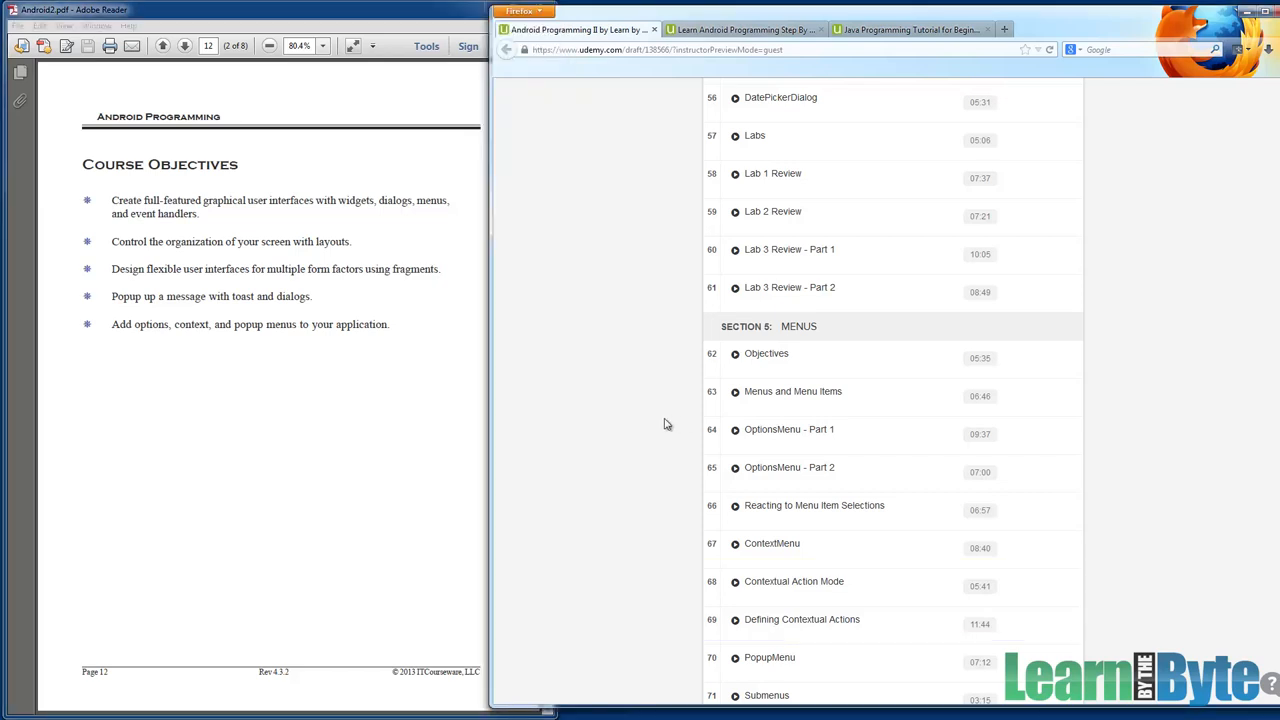
Scroll down to the Course Summary, then back up to the course summary and $39 price.
{"action": "scroll", "scroll_direction": "down", "scroll_amount": 3}
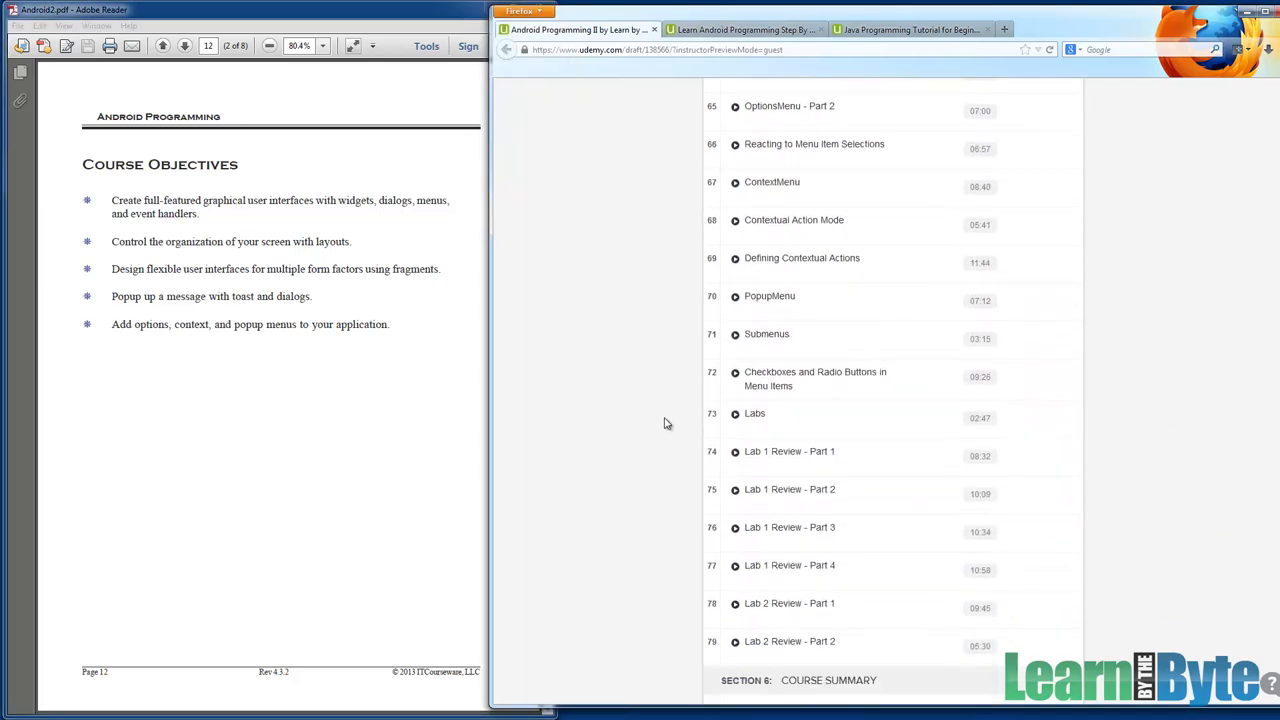
{"action": "scroll", "scroll_direction": "down", "scroll_amount": 3}
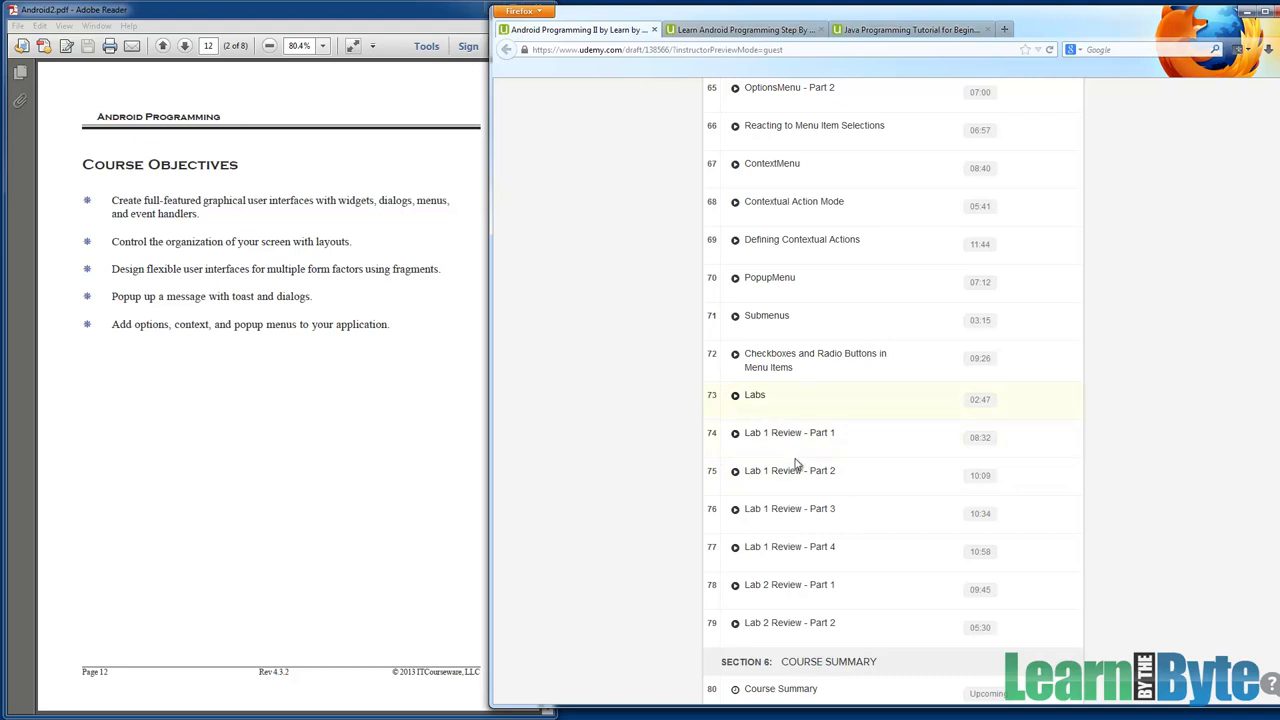
{"action": "scroll", "scroll_direction": "down", "scroll_amount": 3}
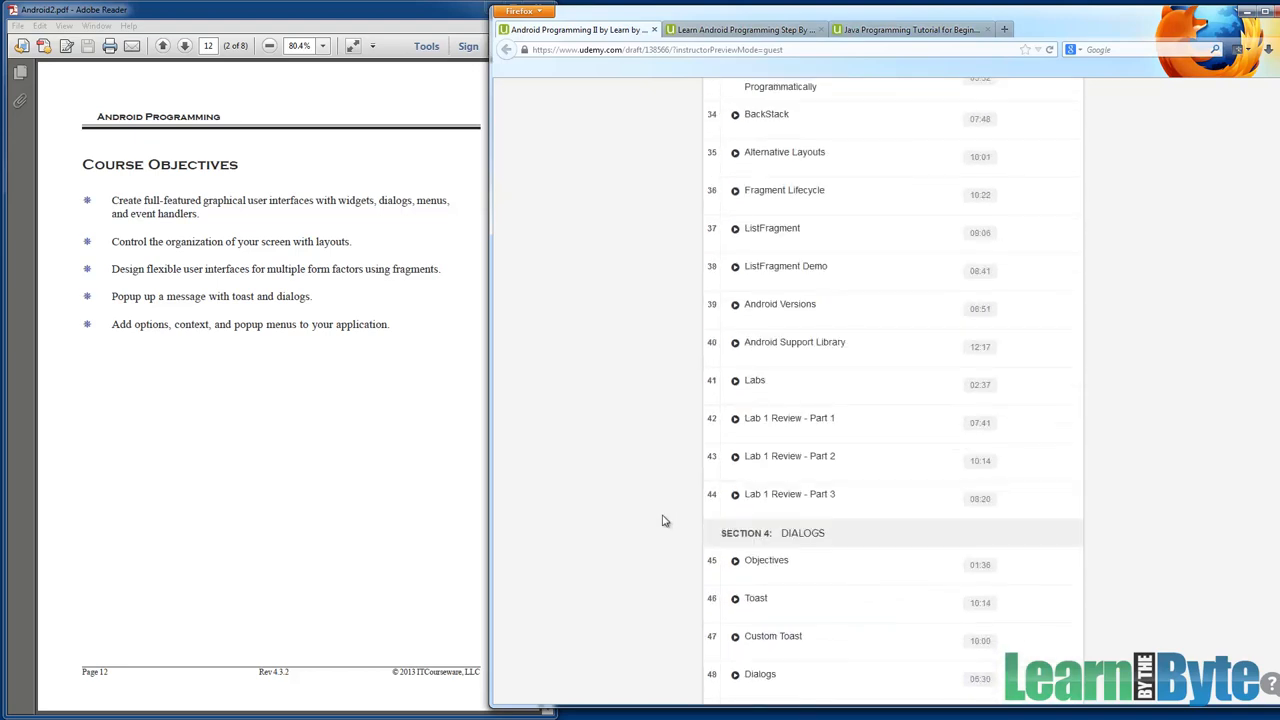
{"action": "scroll", "scroll_direction": "up", "scroll_amount": 3}
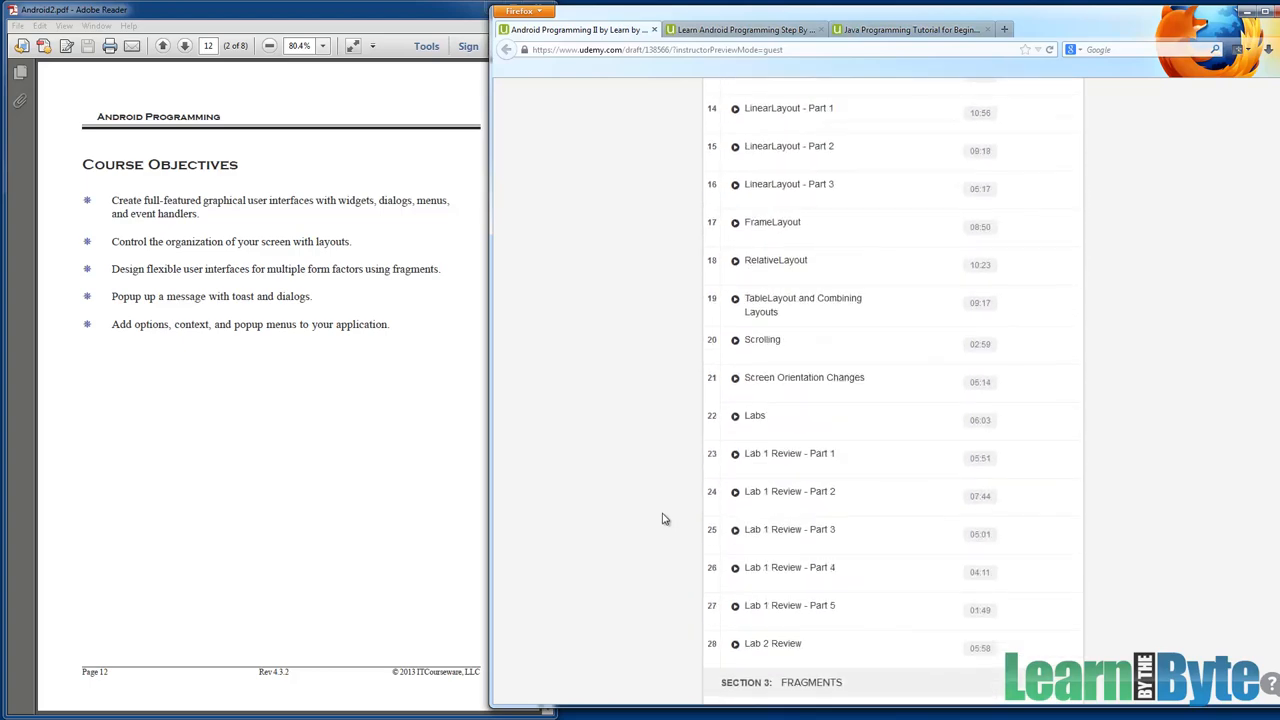
{"action": "scroll", "scroll_direction": "up", "scroll_amount": 3}
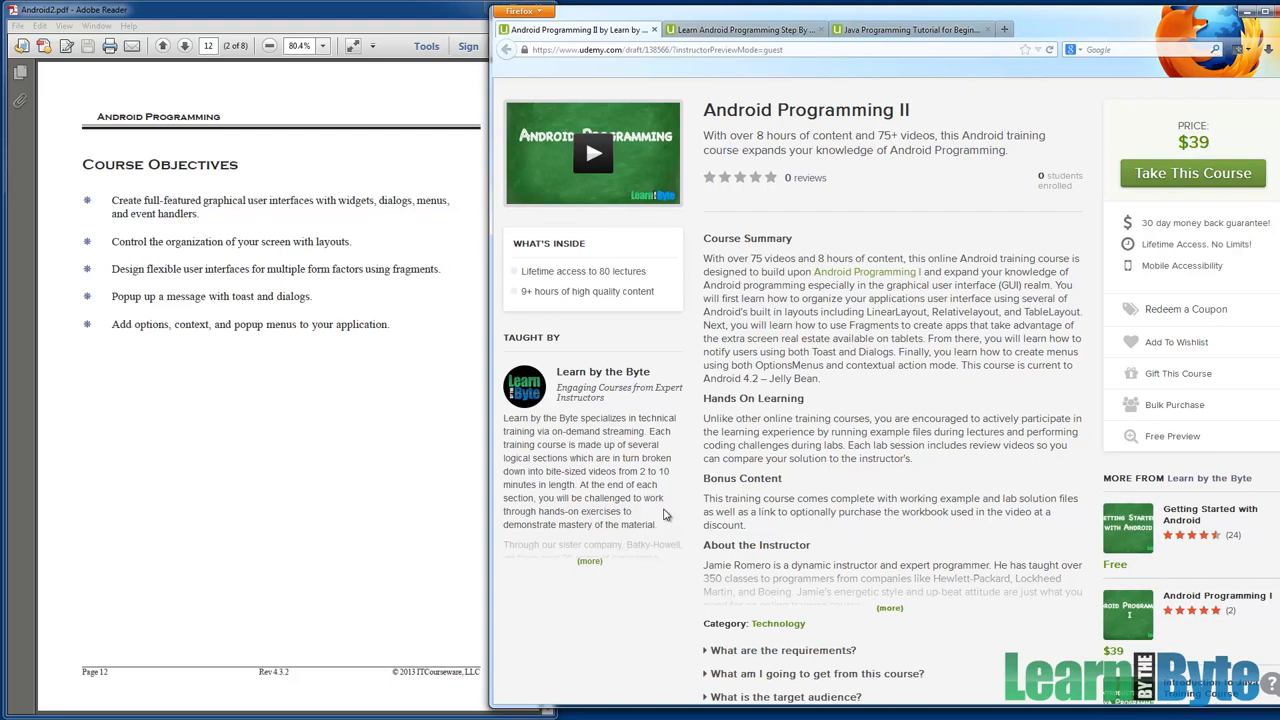
{"action": "mouse_move", "coordinate": [147, 203]}
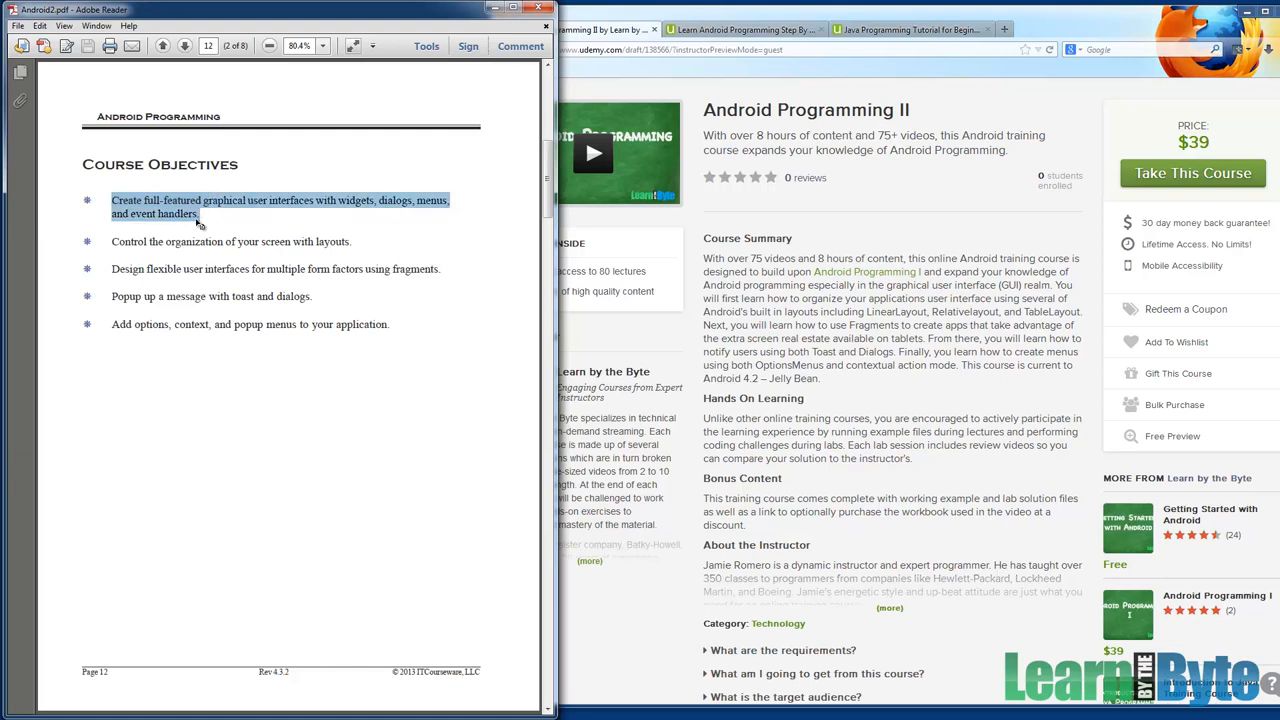
Move the Android PDF from Course Objectives to the Course Overview page on page 14.
{"action": "left_click", "coordinate": [231, 241]}
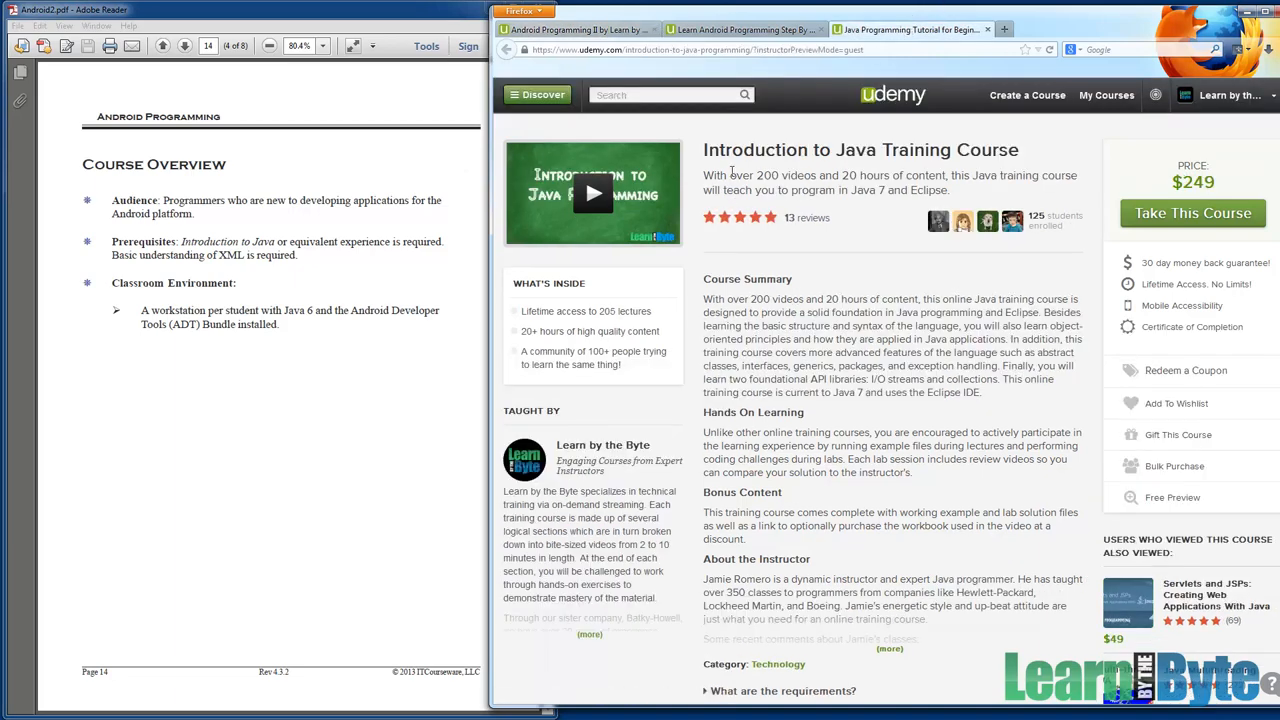
{"action": "mouse_move", "coordinate": [825, 167]}
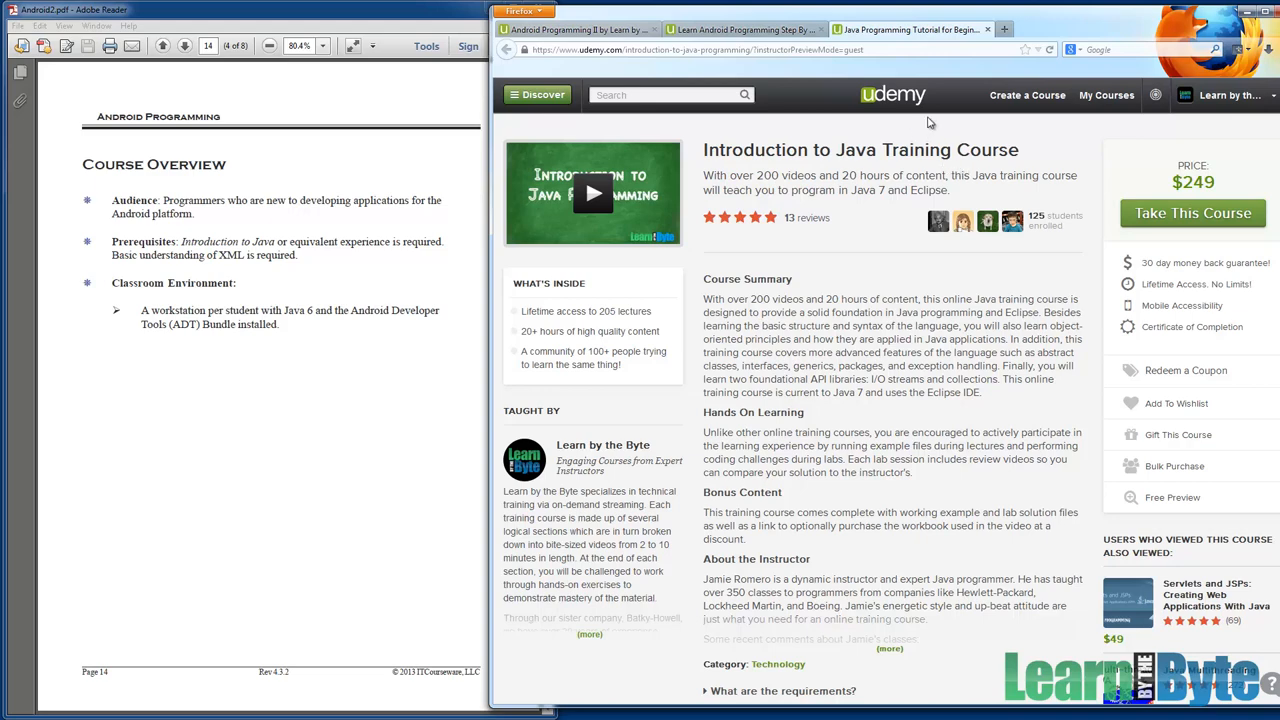
{"action": "mouse_move", "coordinate": [793, 38]}
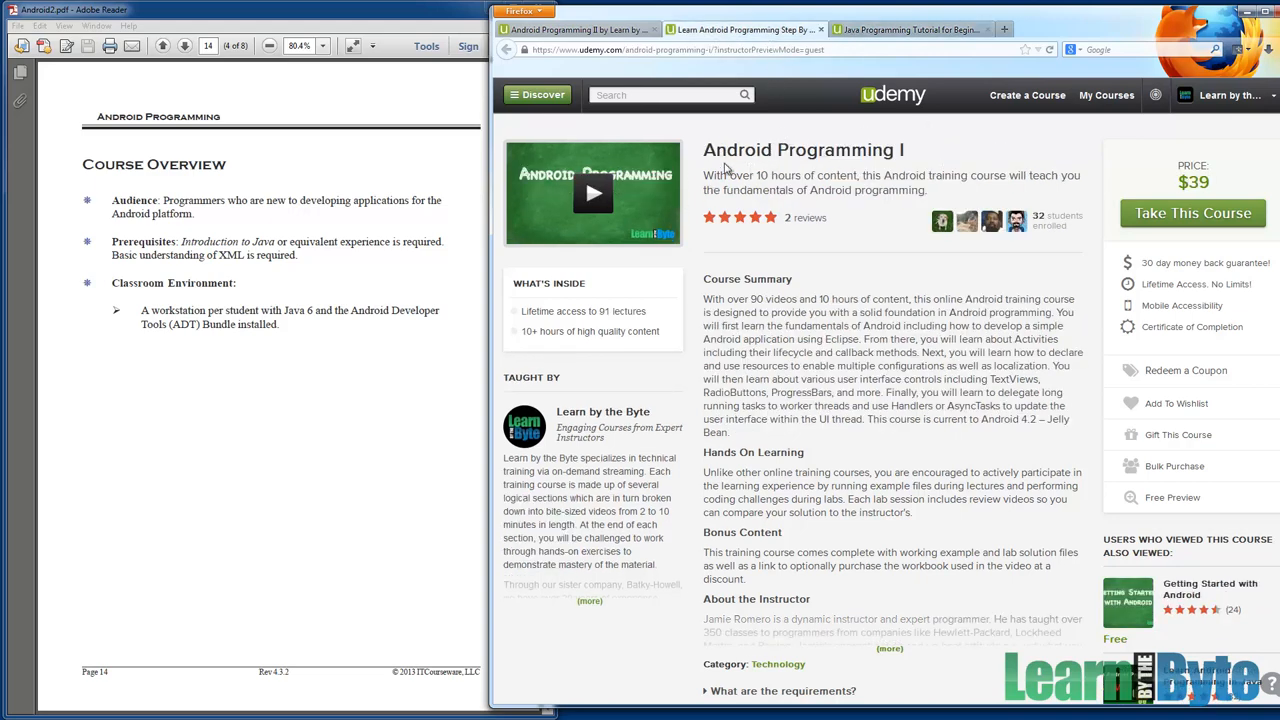
{"action": "mouse_move", "coordinate": [878, 170]}
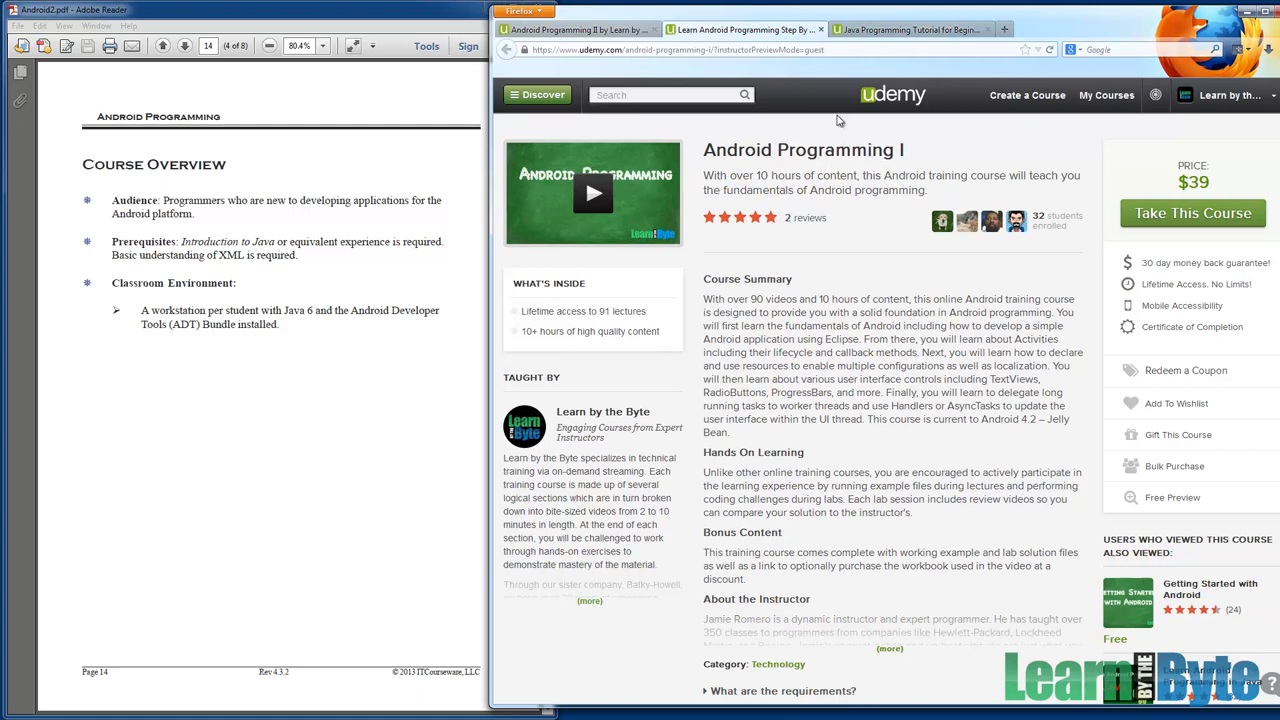
Search Udemy for "java programming" in a new browser tab.
{"action": "left_click", "coordinate": [1004, 29]}
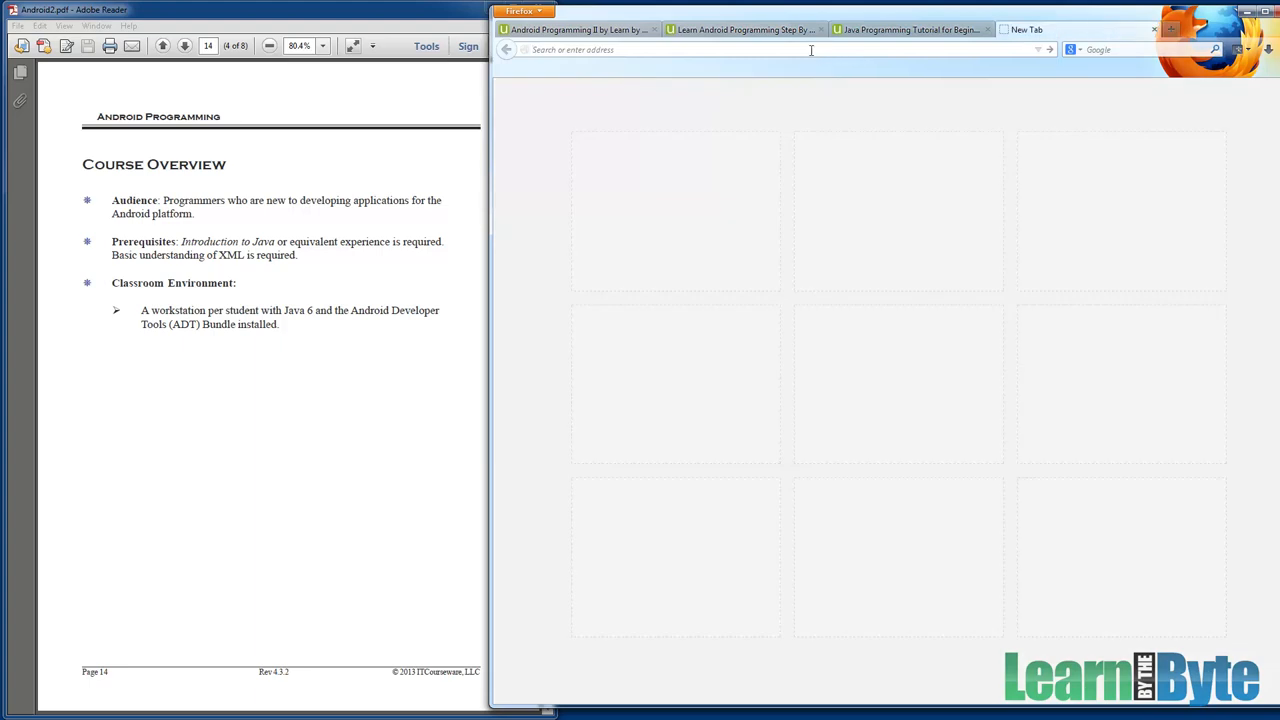
{"action": "type", "text": "udemy.com/discover/"}
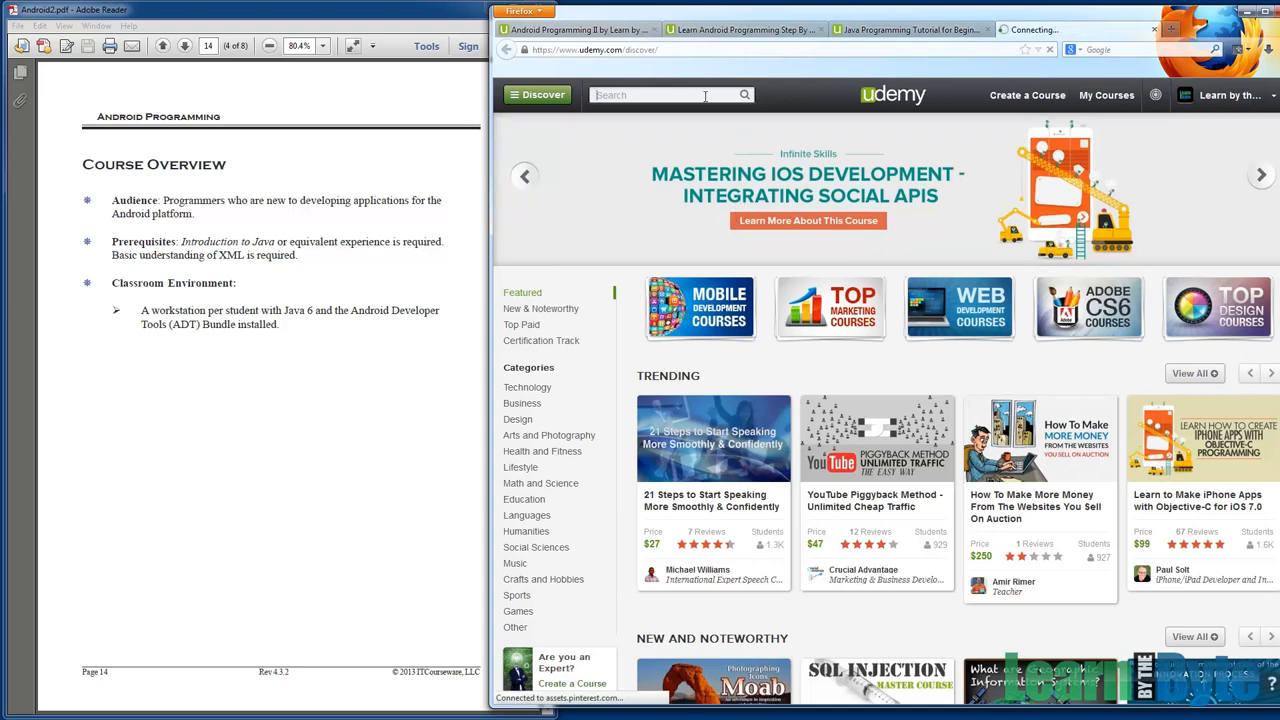
{"action": "type", "text": "java progr"}
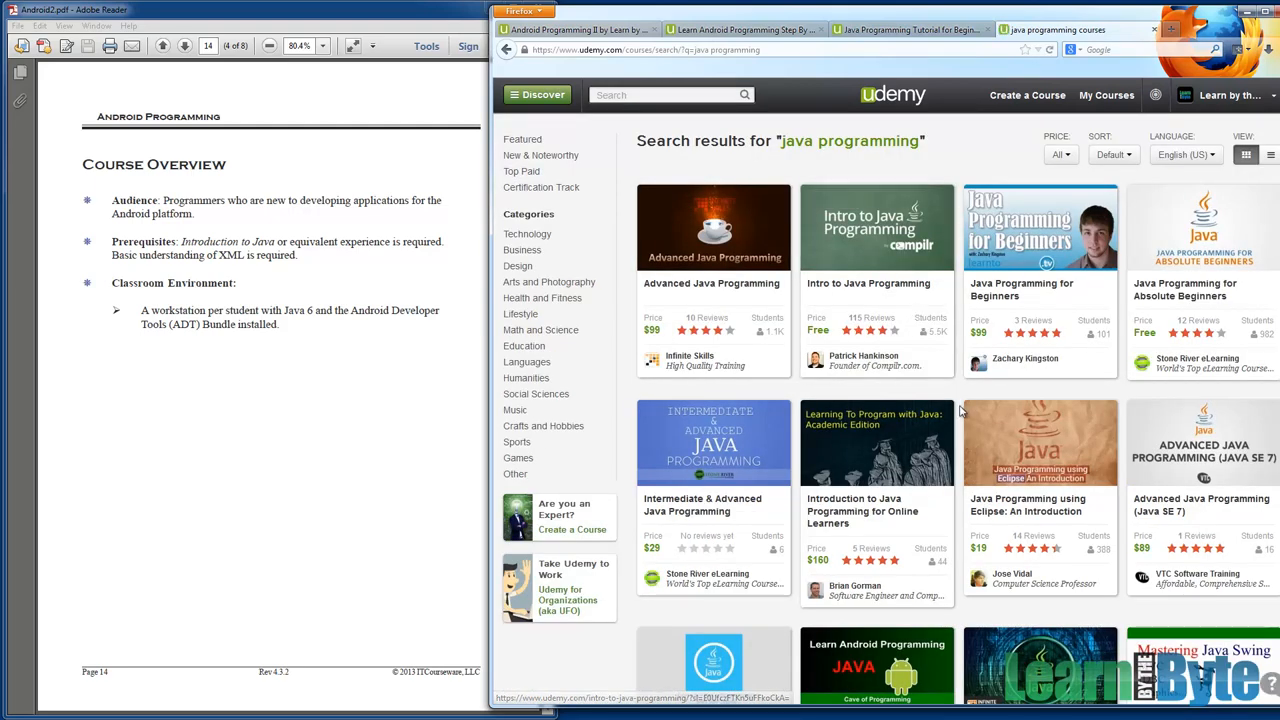
Scroll the java programming results and go to page 2 for more Java courses.
{"action": "scroll", "scroll_direction": "down", "scroll_amount": 3}
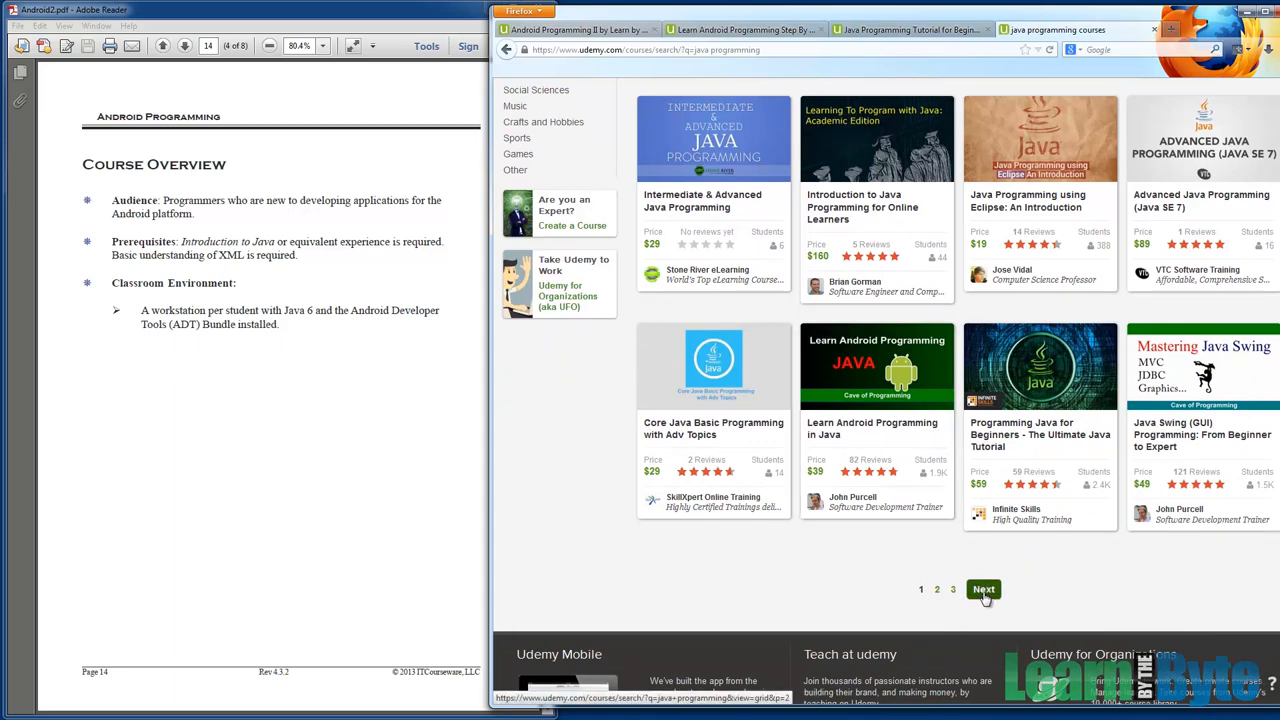
{"action": "left_click", "coordinate": [984, 589]}
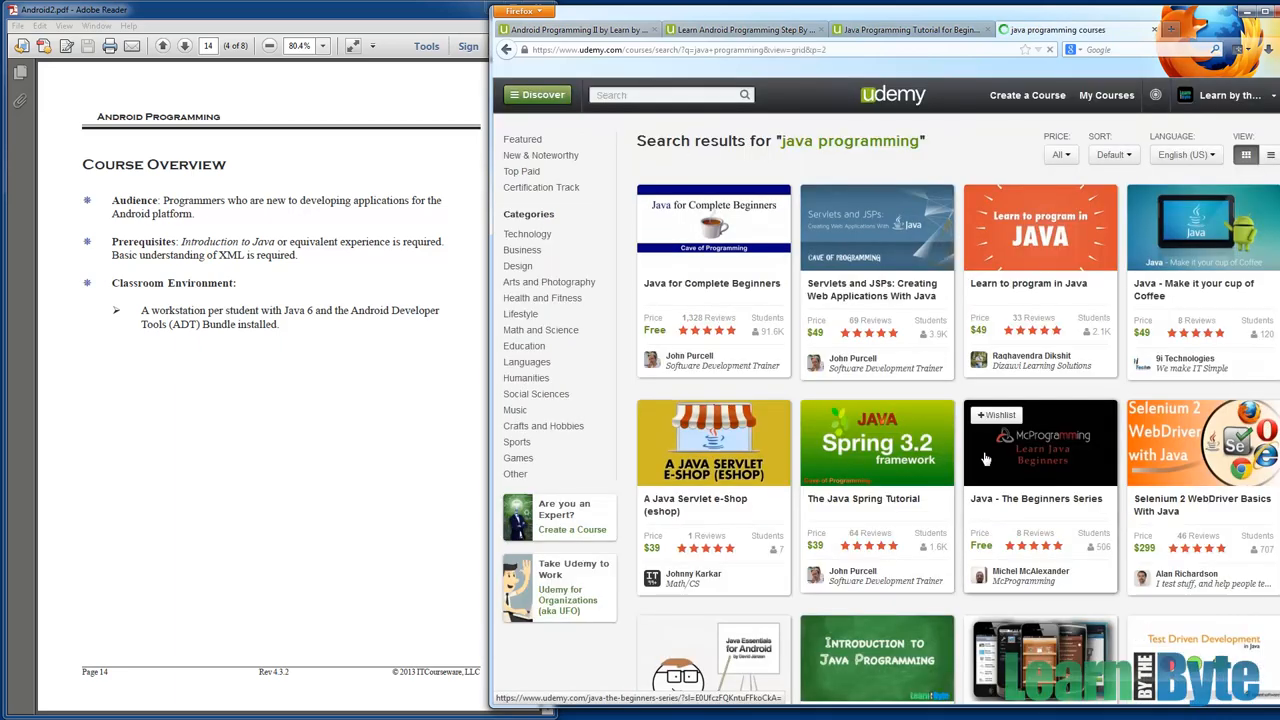
{"action": "scroll", "scroll_direction": "down", "scroll_amount": 3}
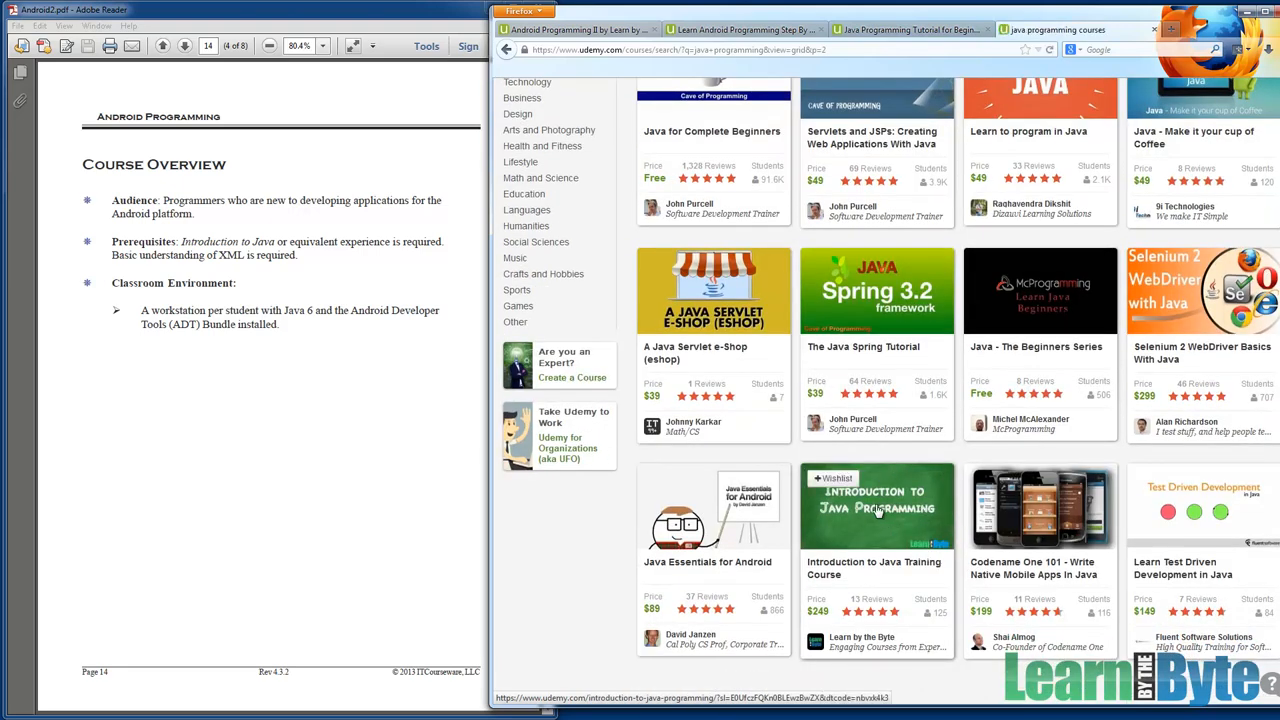
{"action": "scroll", "scroll_direction": "down", "scroll_amount": 3}
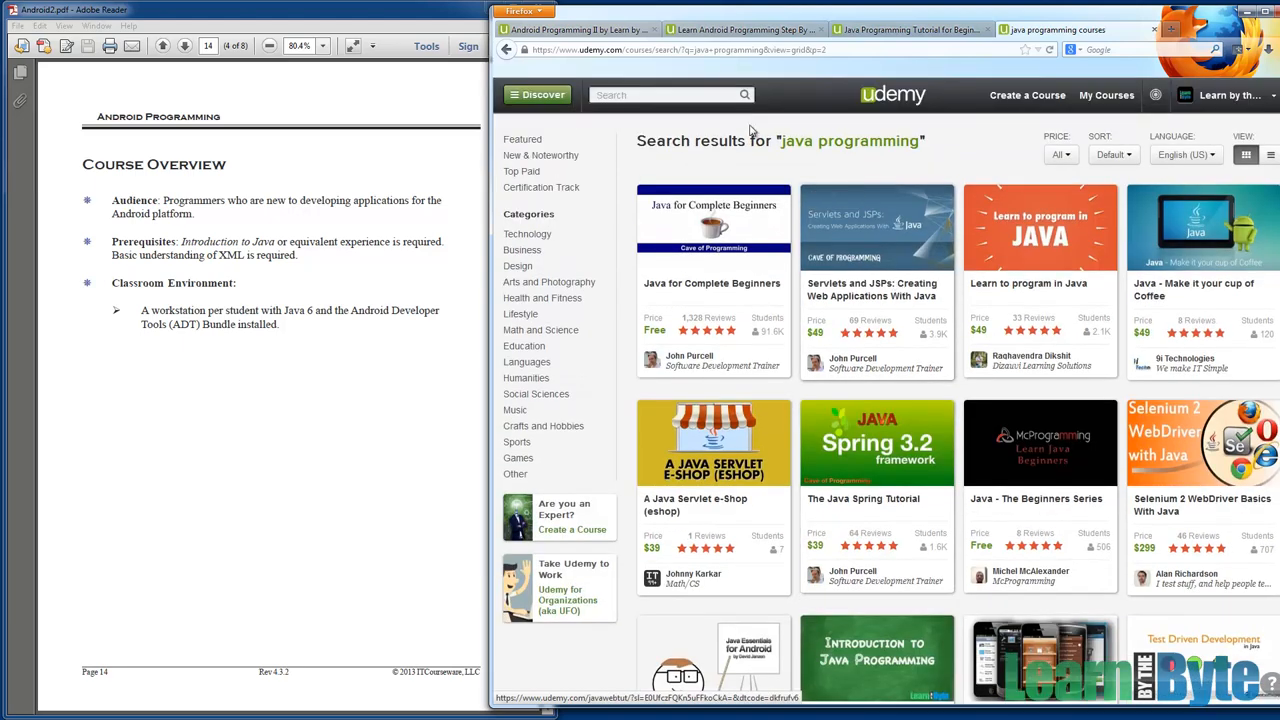
Search Udemy for "android" and scroll the results grid showing Android Programming I.
{"action": "type", "text": "android"}
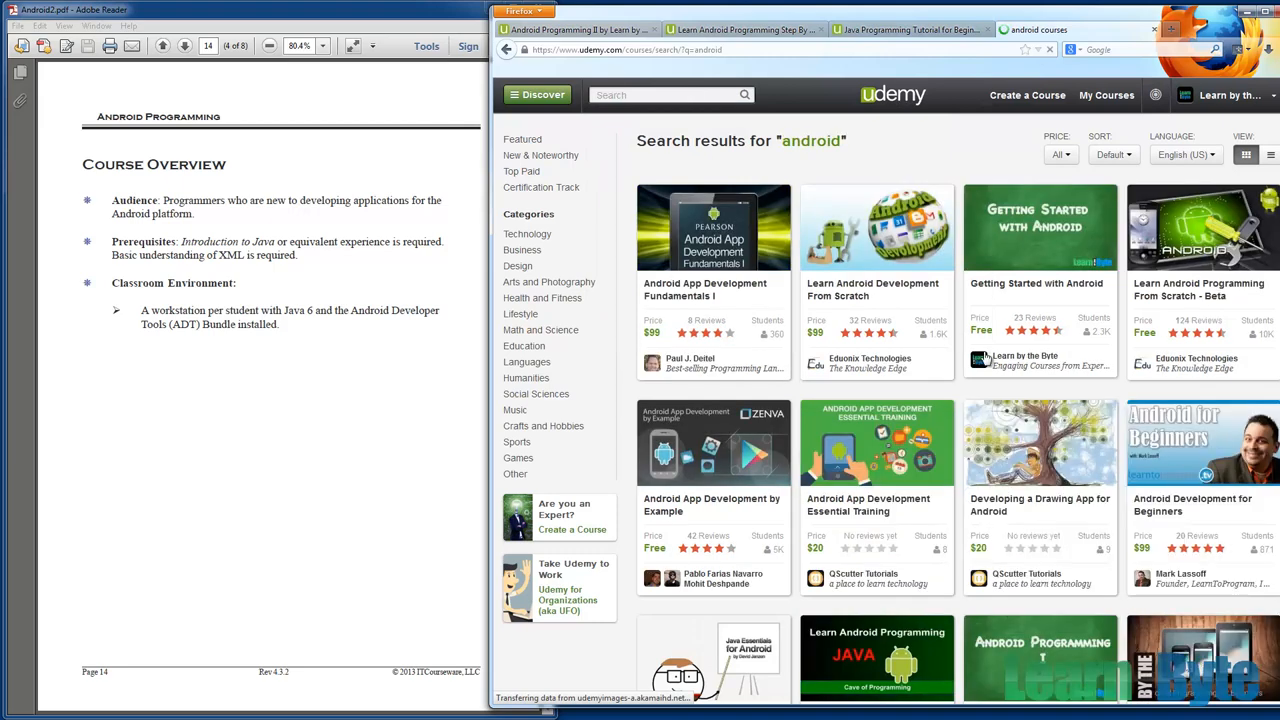
{"action": "scroll", "scroll_direction": "down", "scroll_amount": 3}
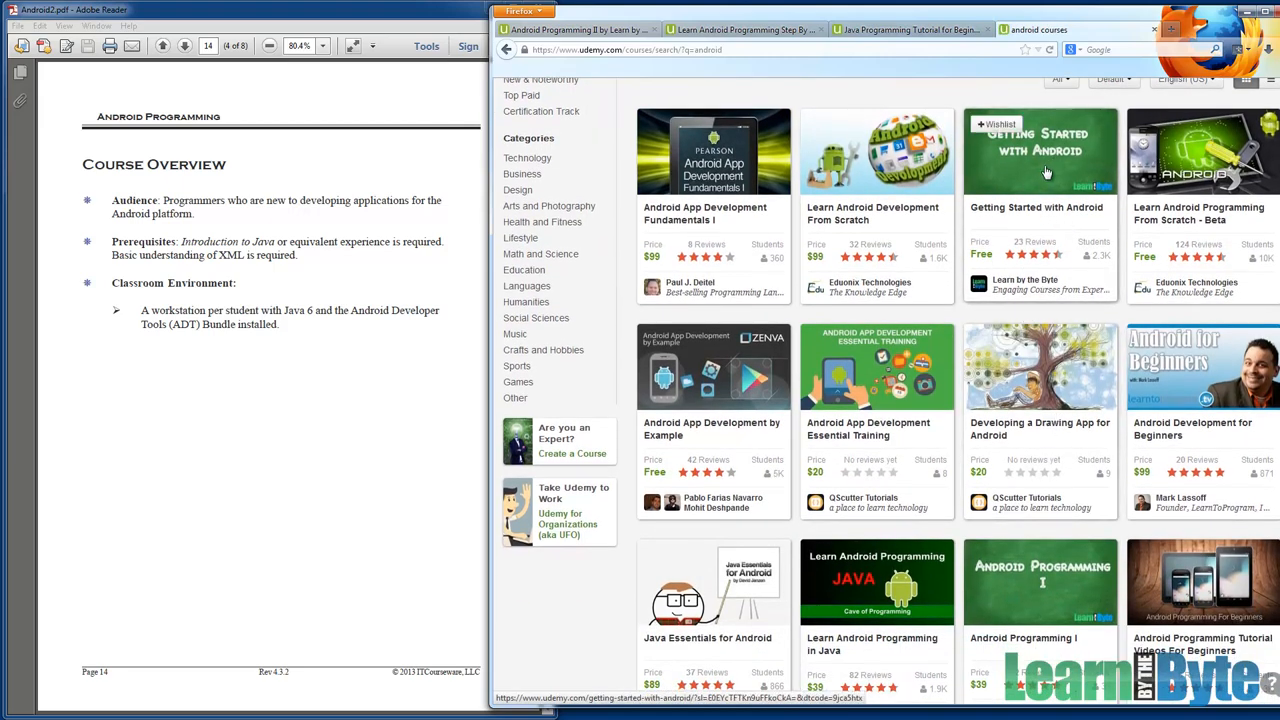
{"action": "scroll", "scroll_direction": "down", "scroll_amount": 3}
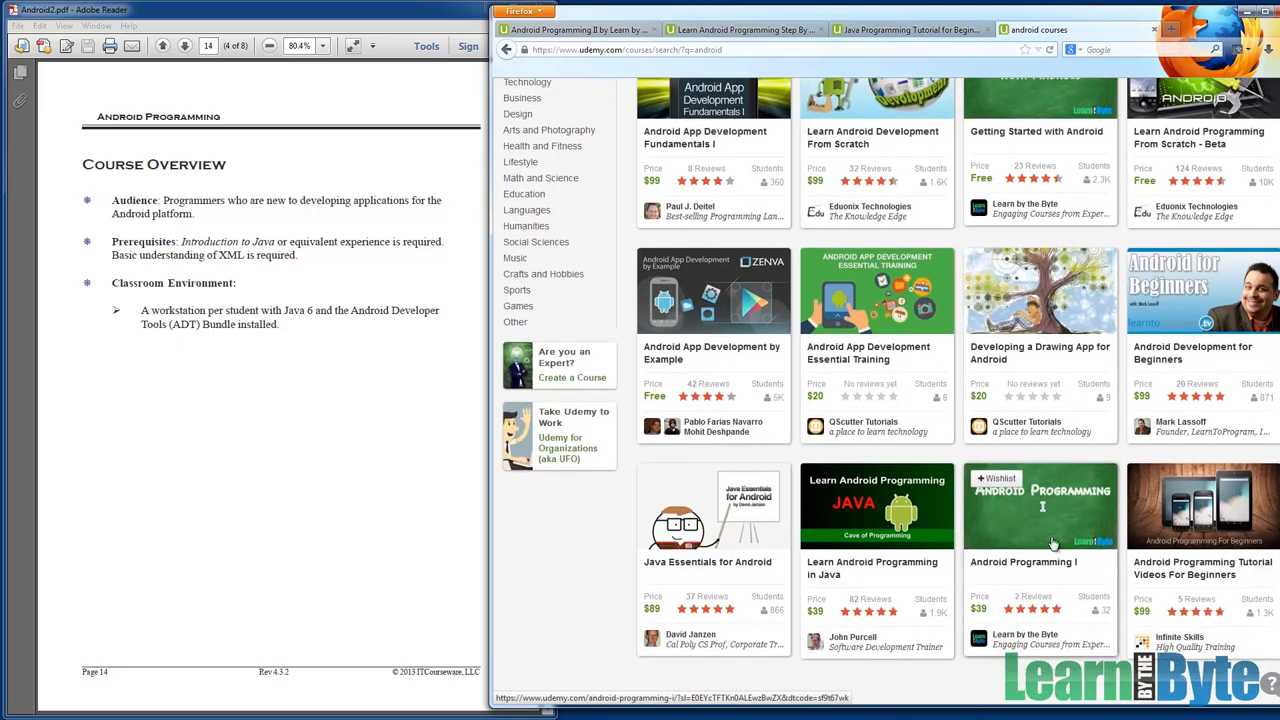
{"action": "mouse_move", "coordinate": [1046, 512]}
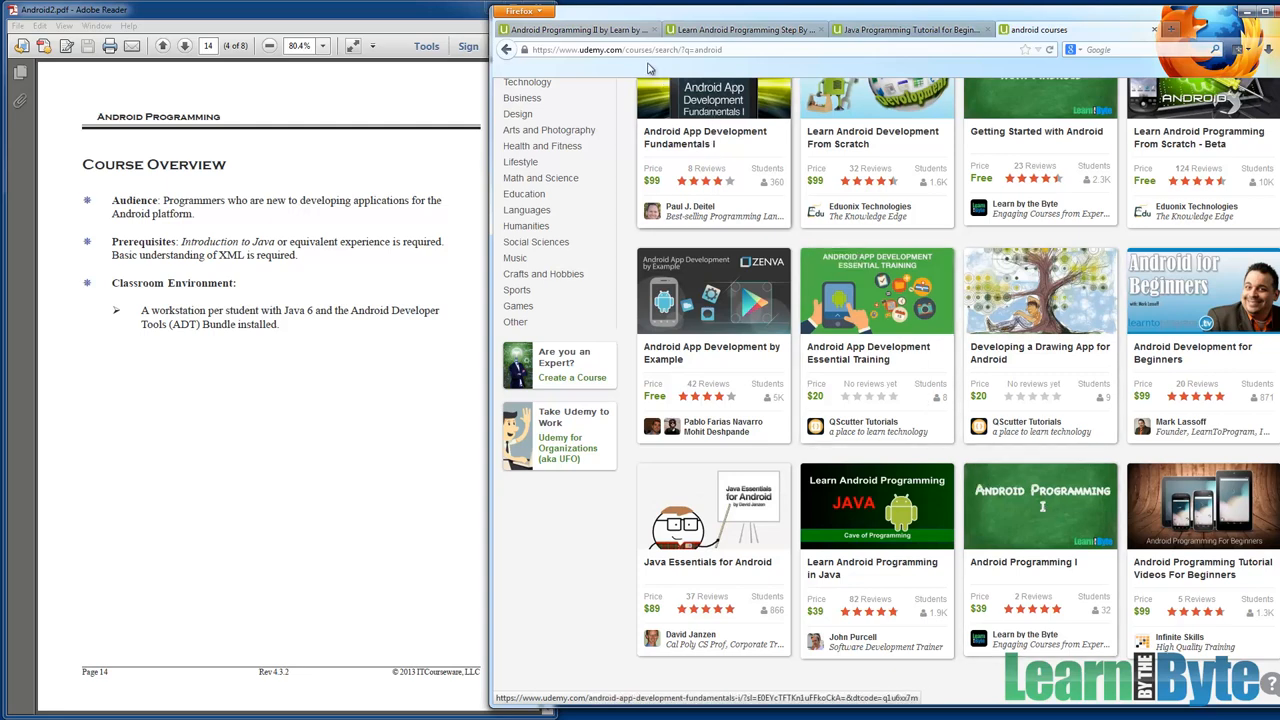
Switch to the Android Programming II tab and scroll to Section 1 and Section 2 Layouts.
{"action": "left_click", "coordinate": [1040, 505]}
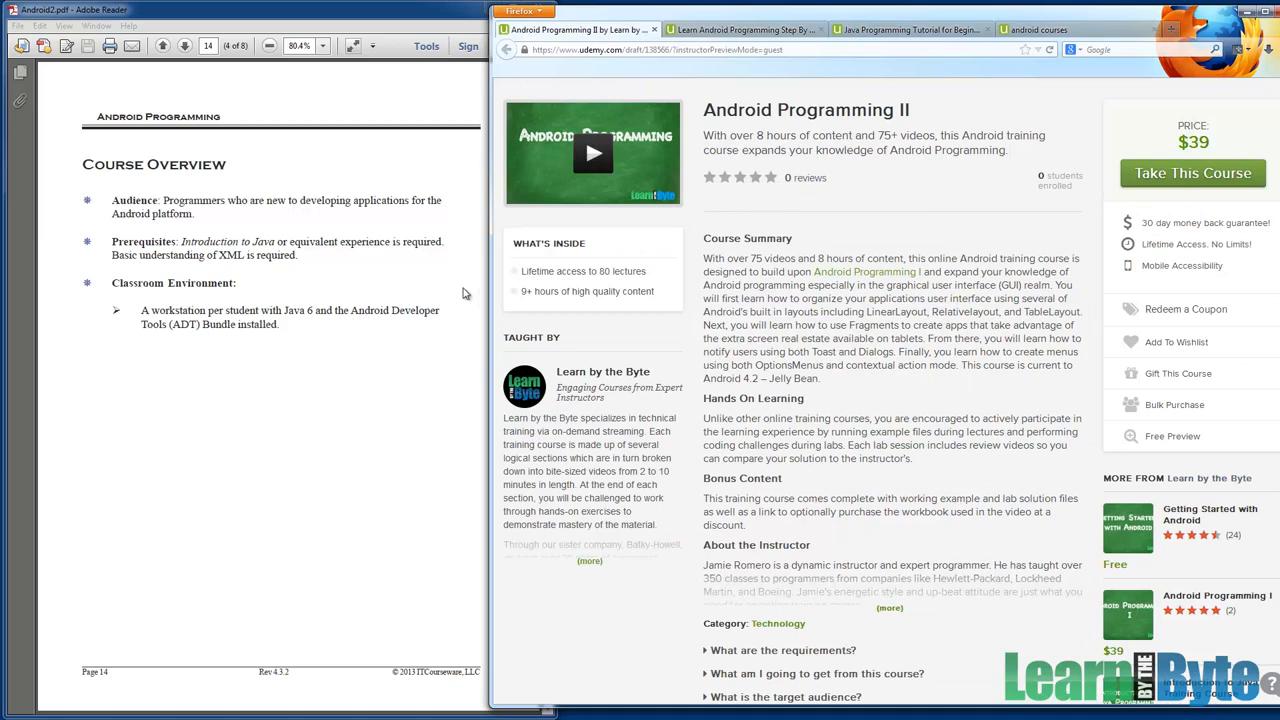
{"action": "scroll", "scroll_direction": "down", "scroll_amount": 3}
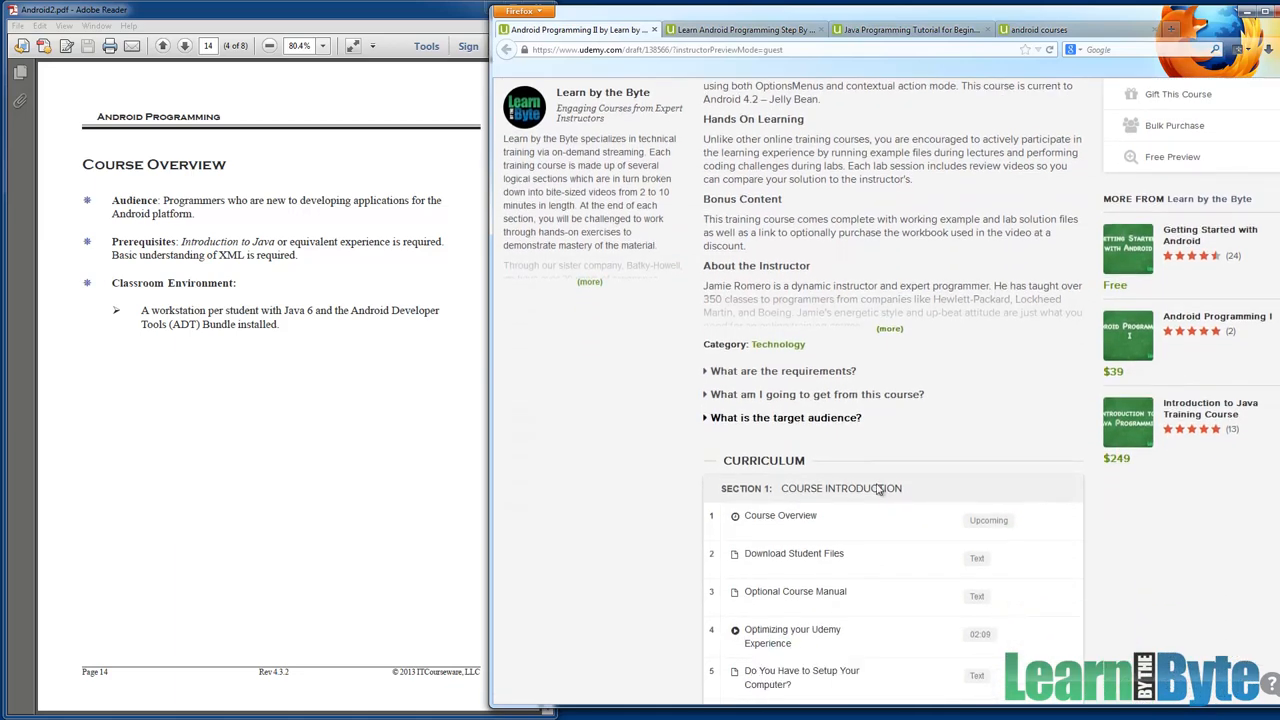
{"action": "scroll", "scroll_direction": "down", "scroll_amount": 3}
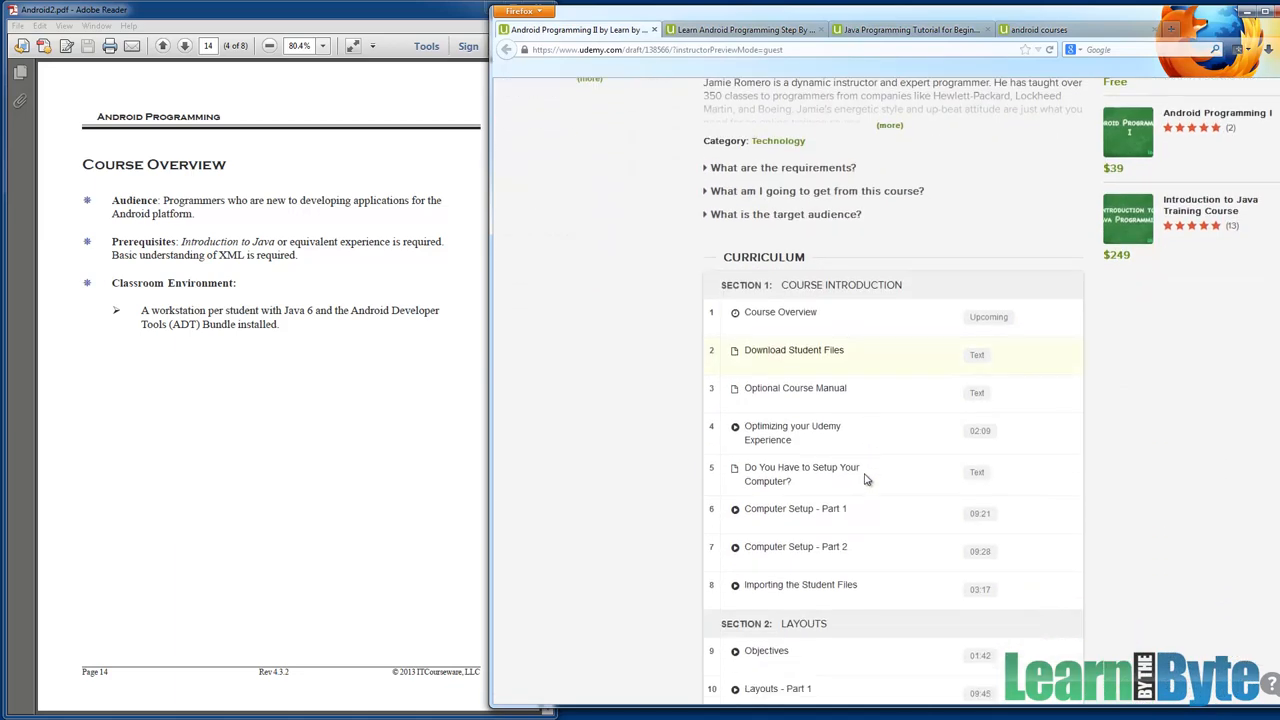
{"action": "scroll", "scroll_direction": "down", "scroll_amount": 3}
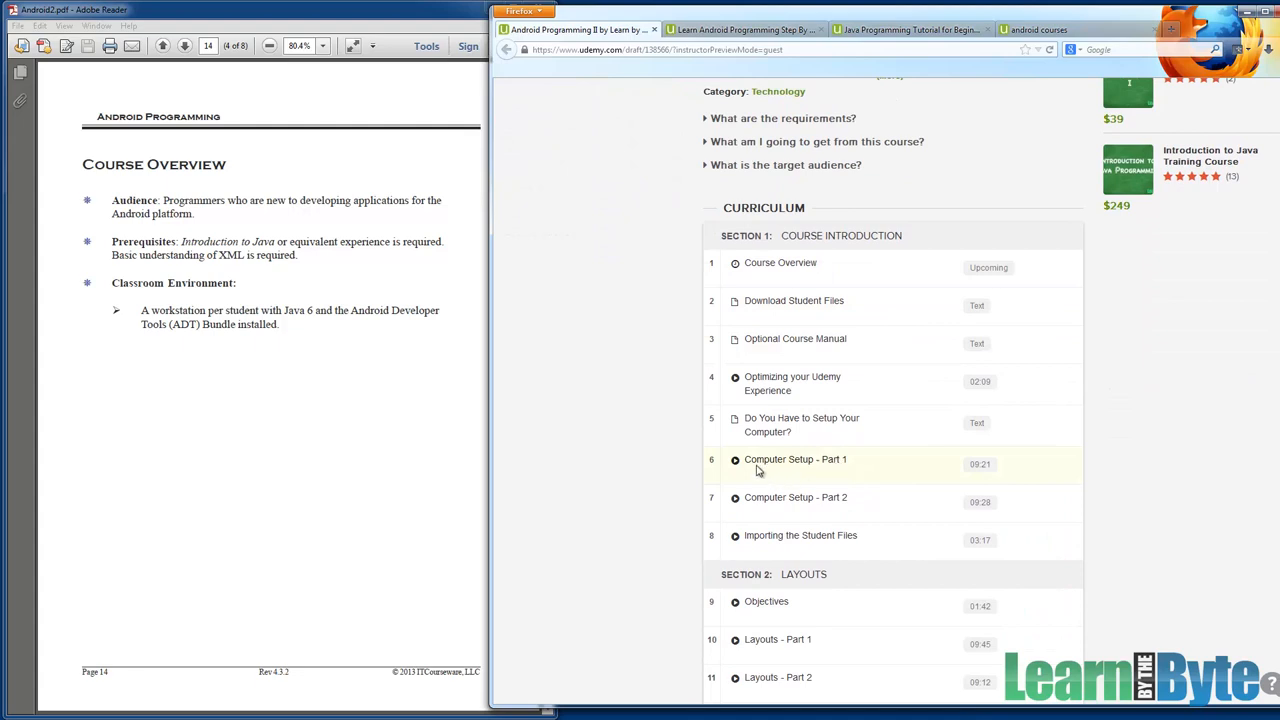
{"action": "mouse_move", "coordinate": [797, 500]}
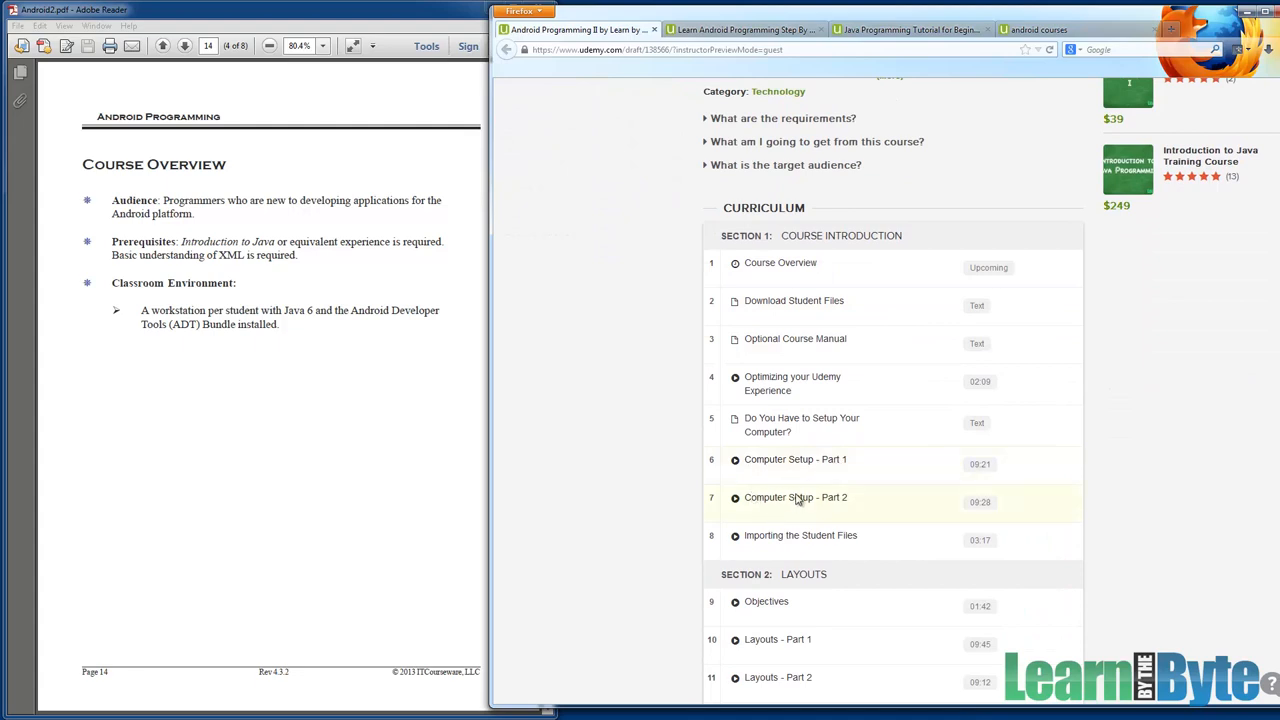
{"action": "mouse_move", "coordinate": [840, 459]}
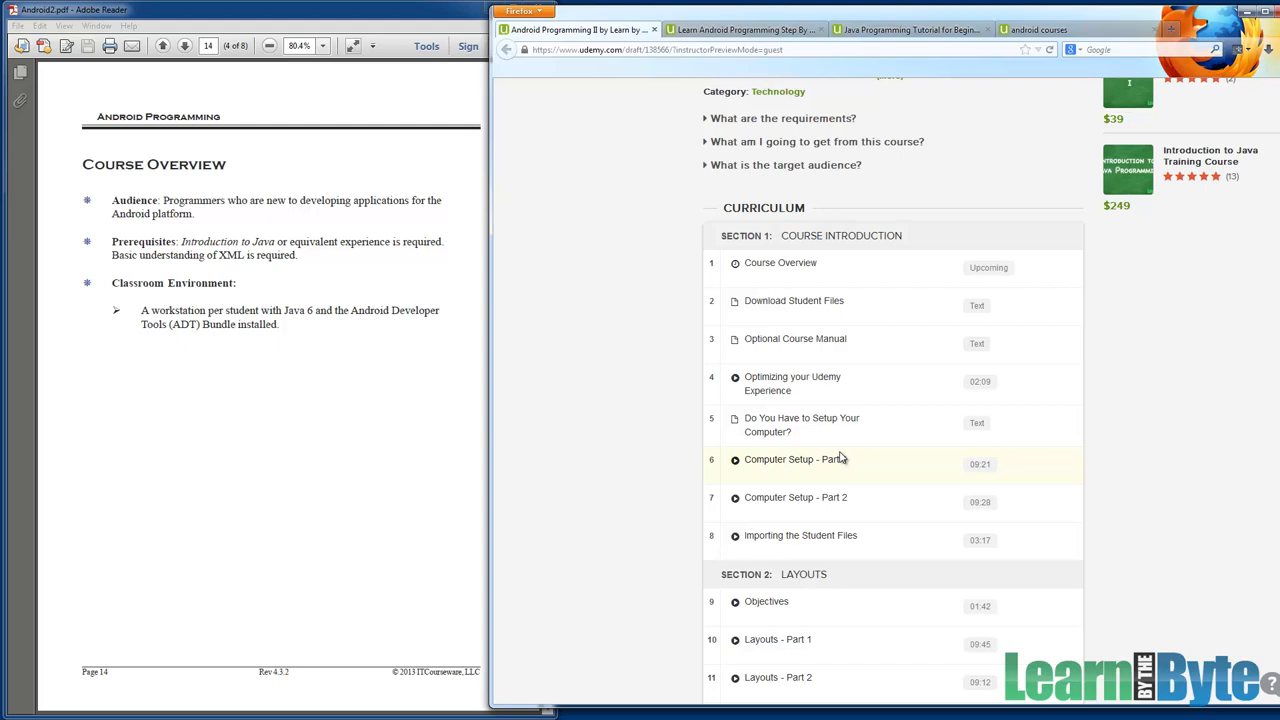
{"action": "mouse_move", "coordinate": [802, 440]}
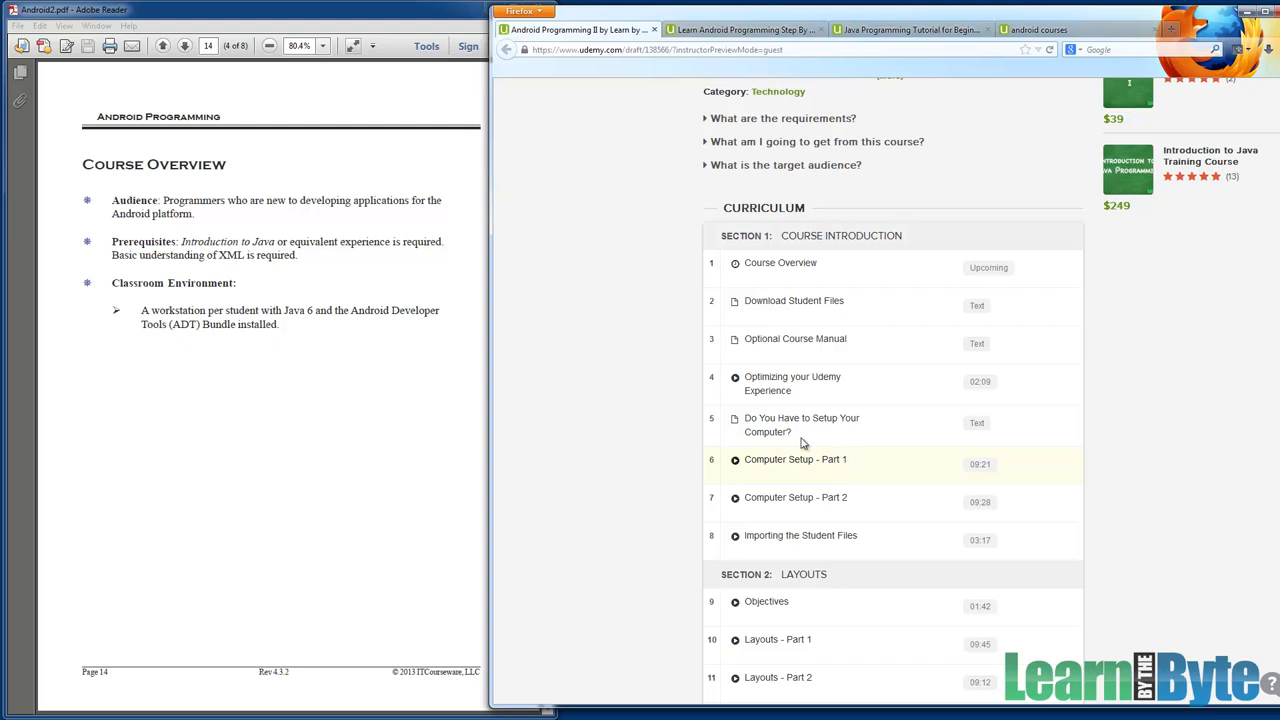
{"action": "mouse_move", "coordinate": [818, 424]}
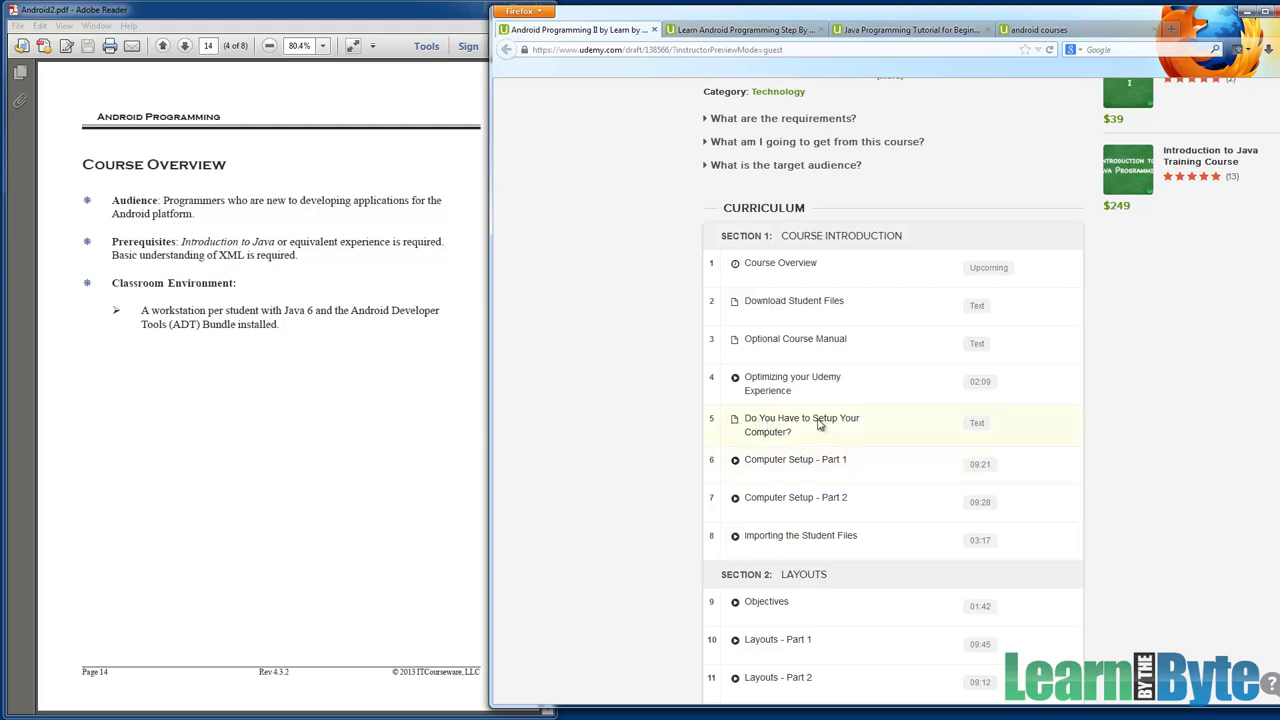
{"action": "mouse_move", "coordinate": [778, 439]}
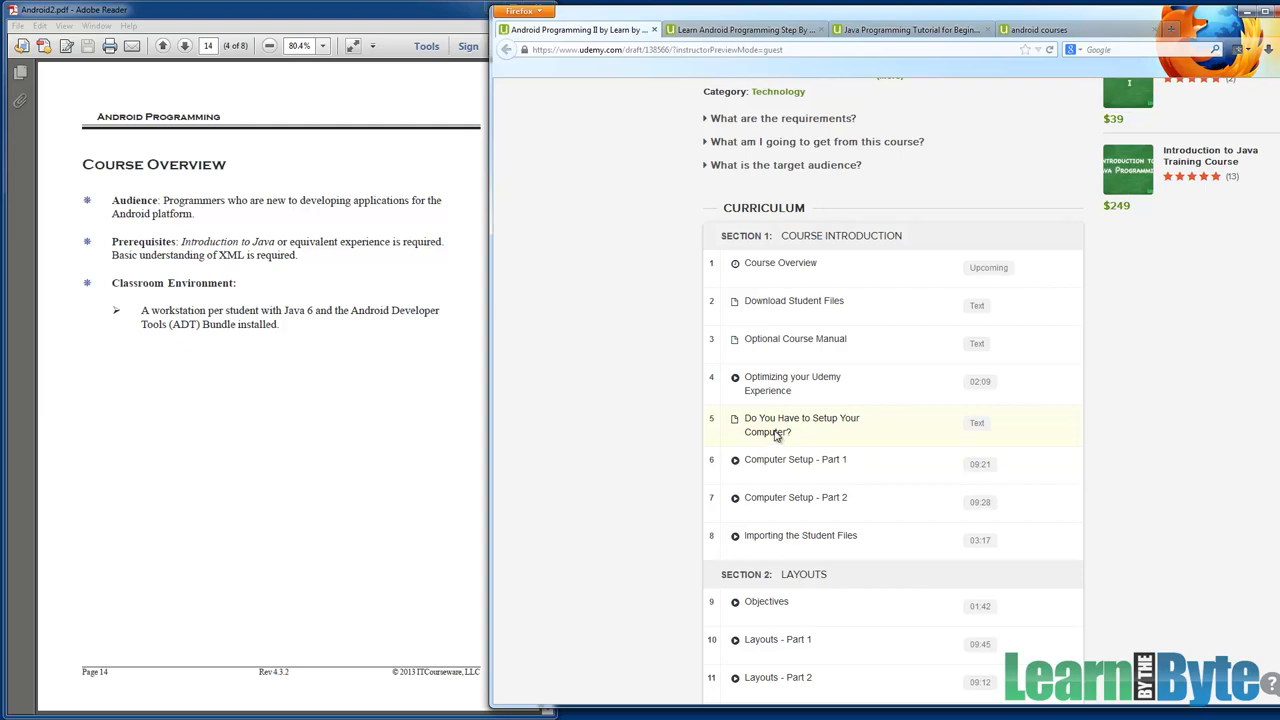
{"action": "mouse_move", "coordinate": [827, 307]}
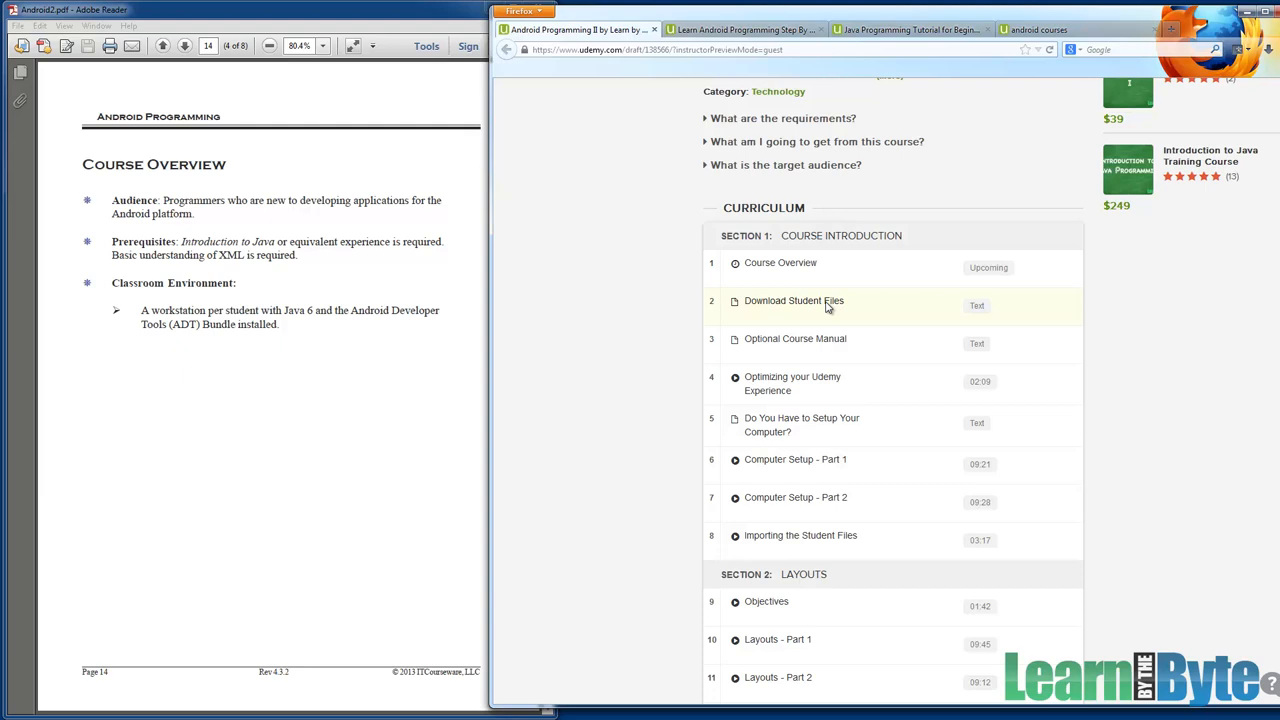
{"action": "mouse_move", "coordinate": [773, 312]}
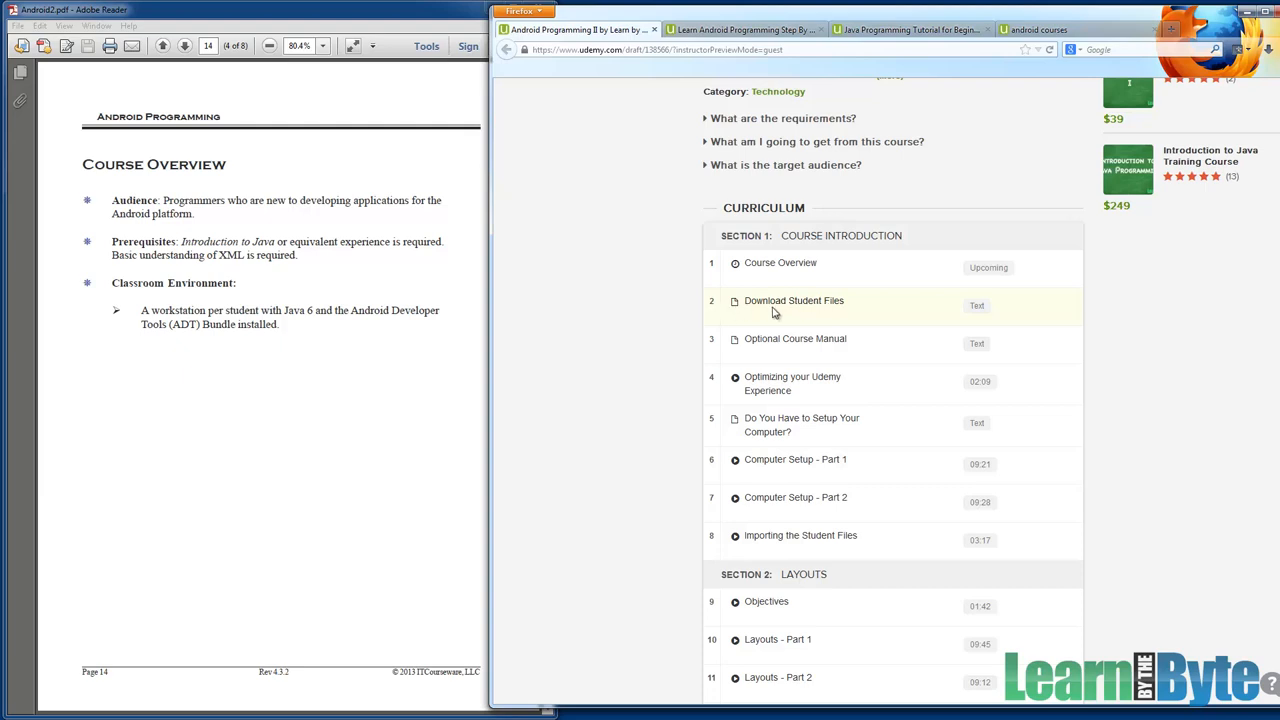
{"action": "mouse_move", "coordinate": [778, 639]}
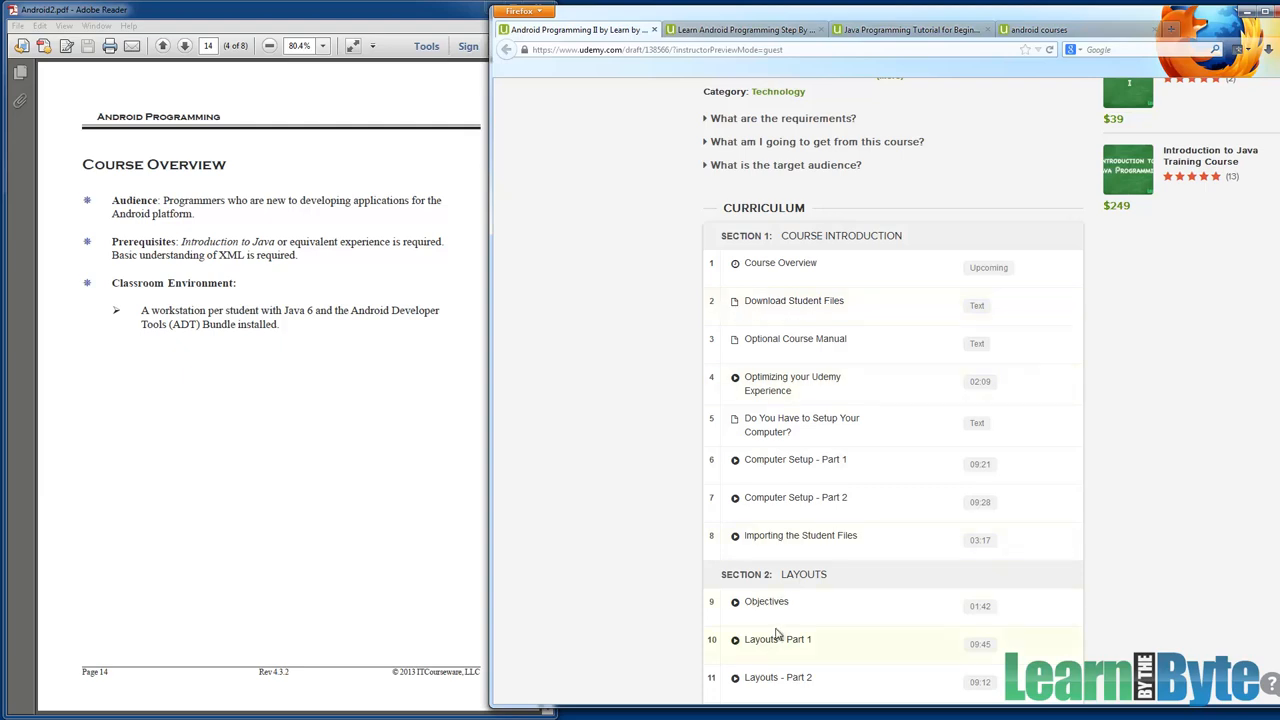
{"action": "mouse_move", "coordinate": [780, 540]}
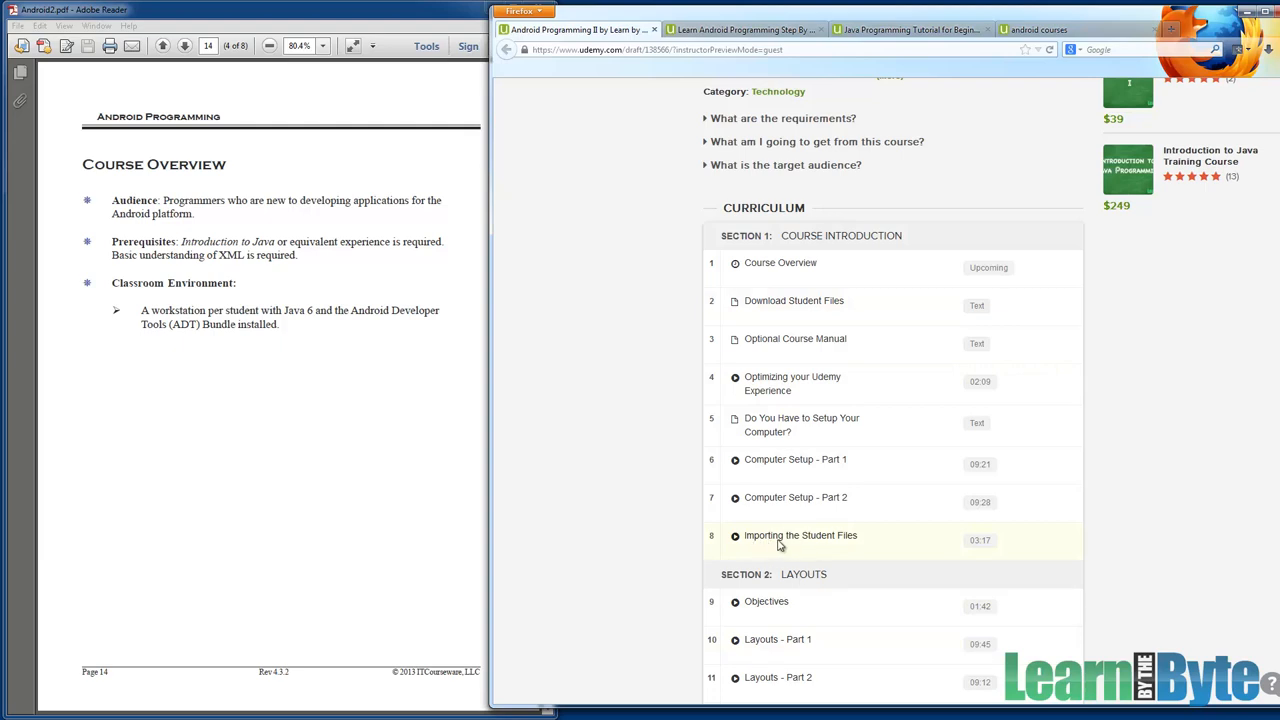
{"action": "mouse_move", "coordinate": [836, 547]}
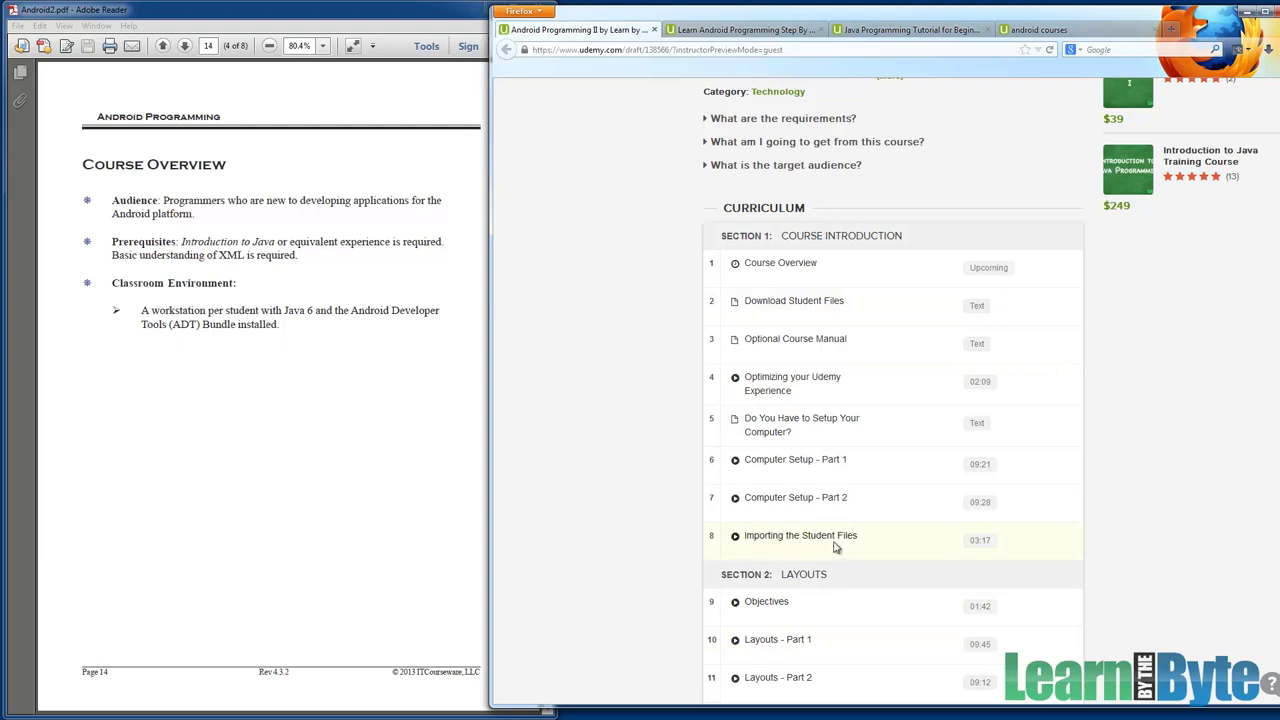